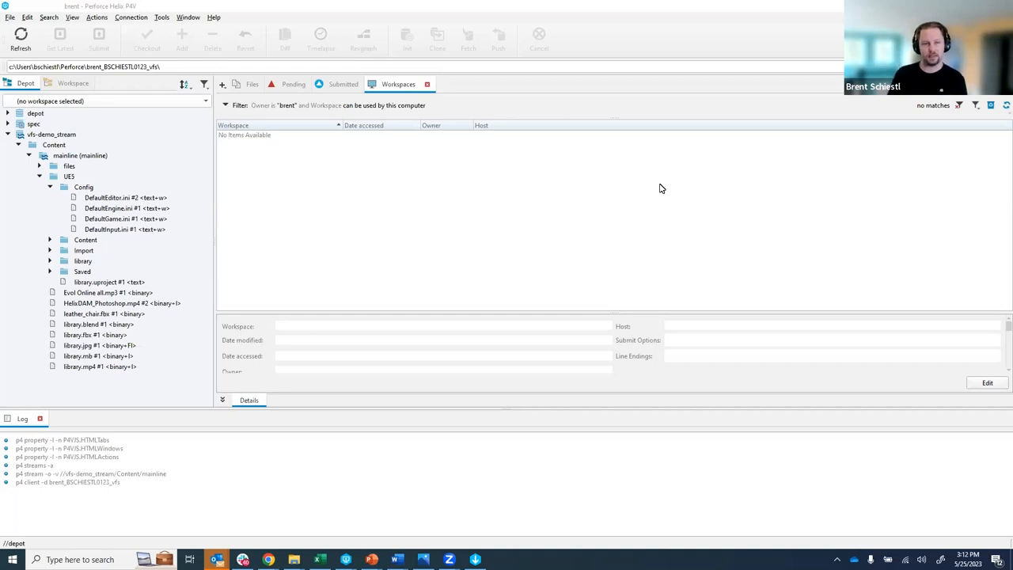
pyautogui.moveTo(572, 193)
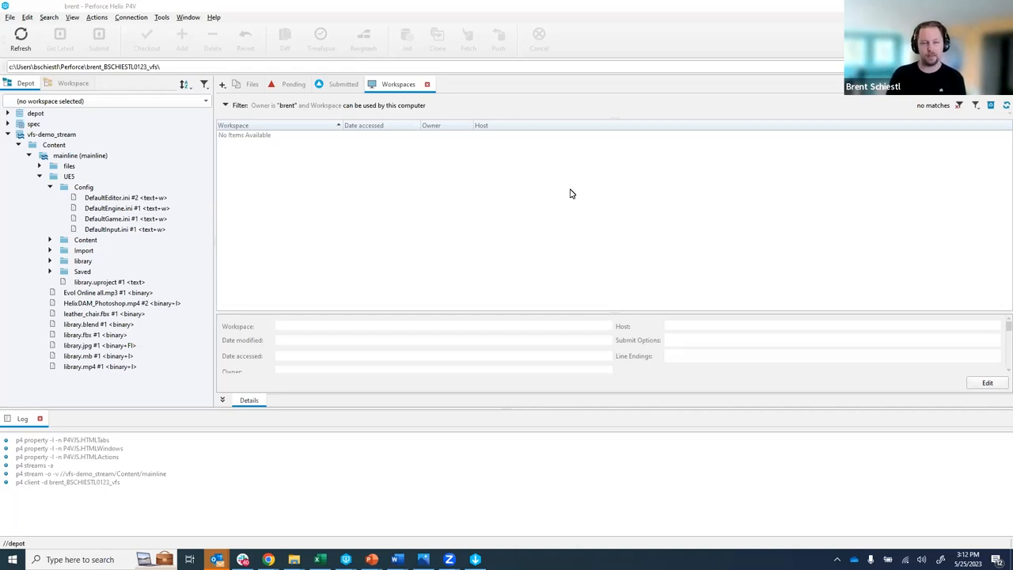
pyautogui.moveTo(551, 219)
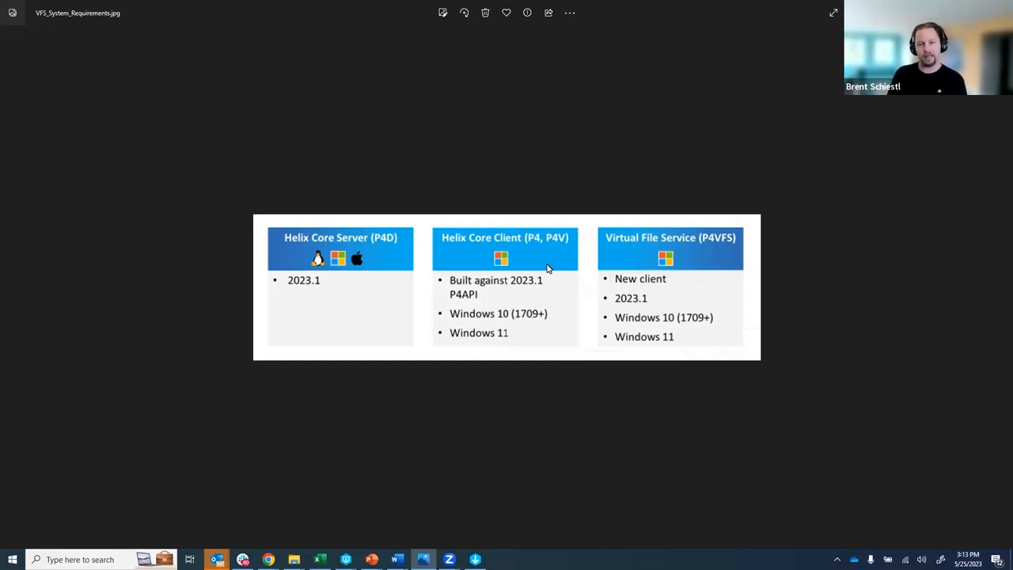
pyautogui.moveTo(516, 261)
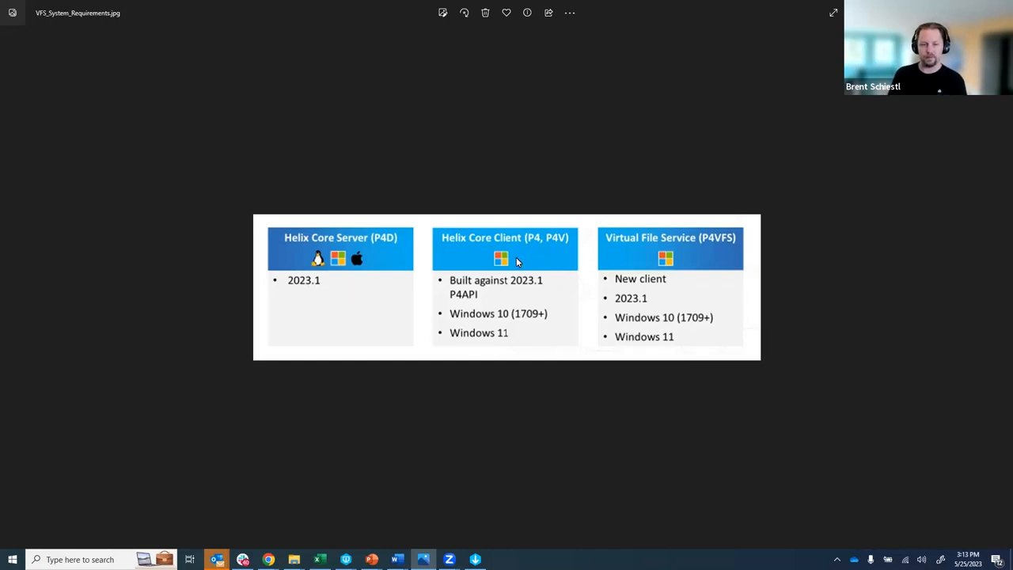
pyautogui.moveTo(461, 263)
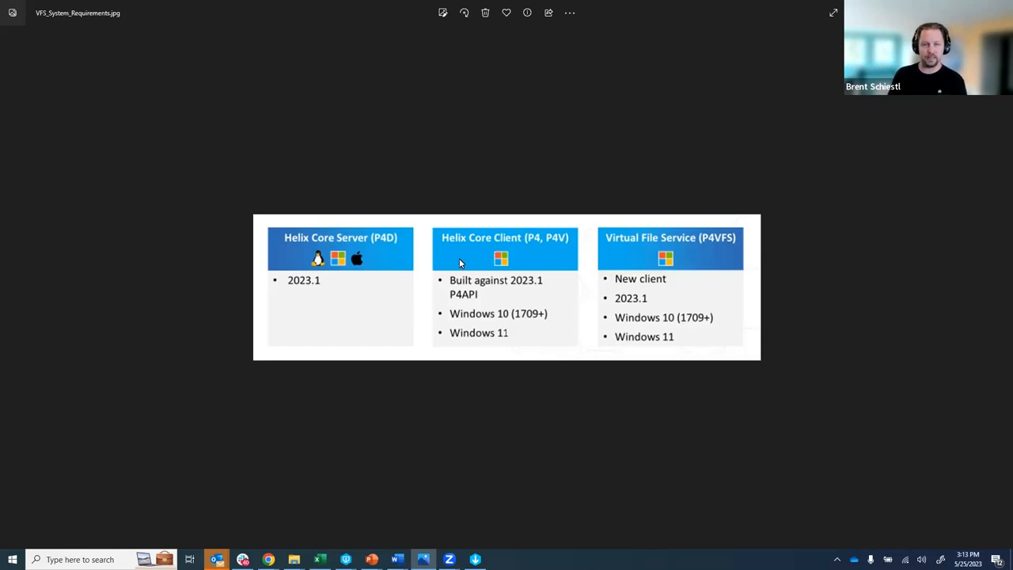
pyautogui.moveTo(545, 256)
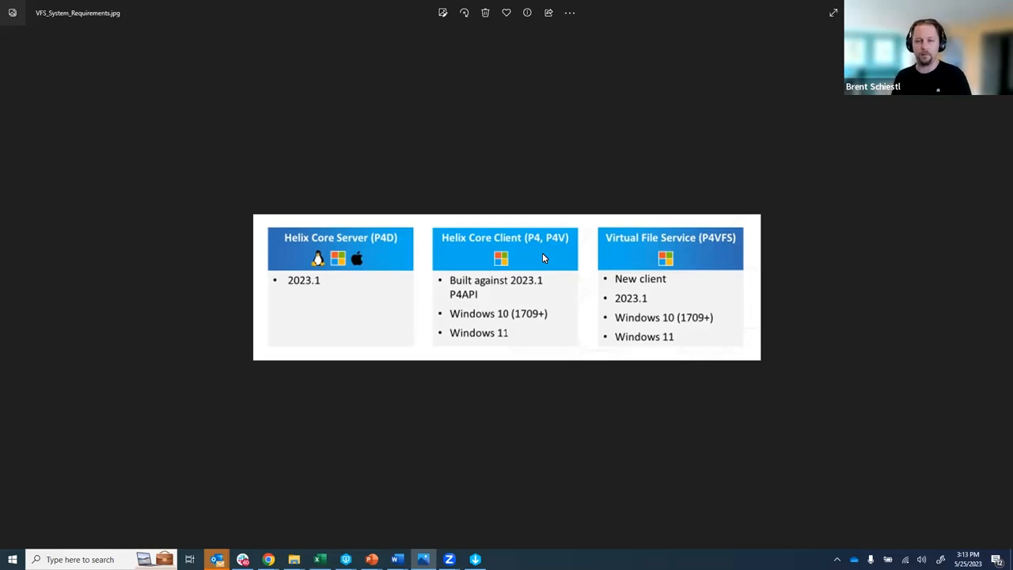
pyautogui.moveTo(617, 253)
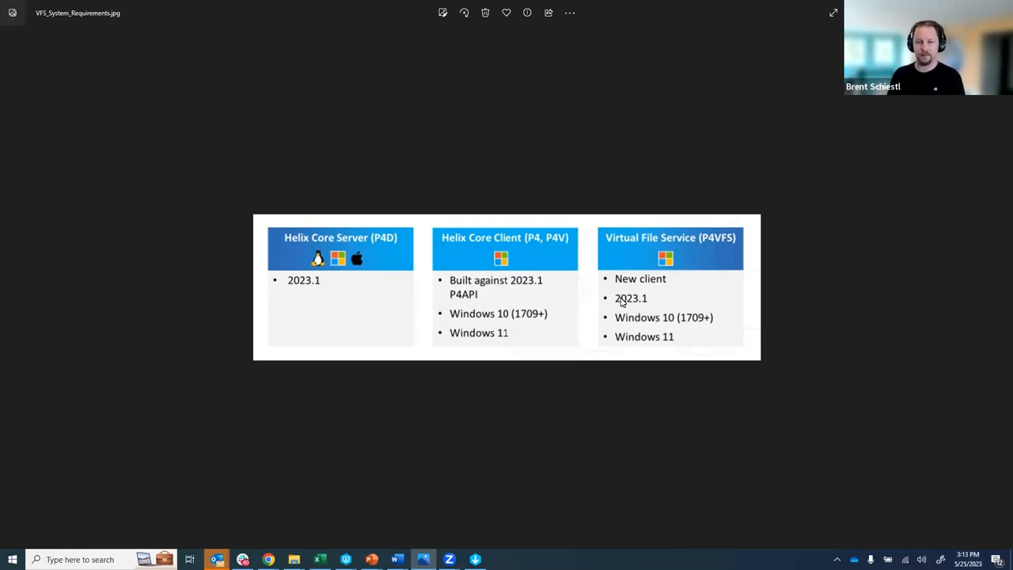
pyautogui.moveTo(732, 247)
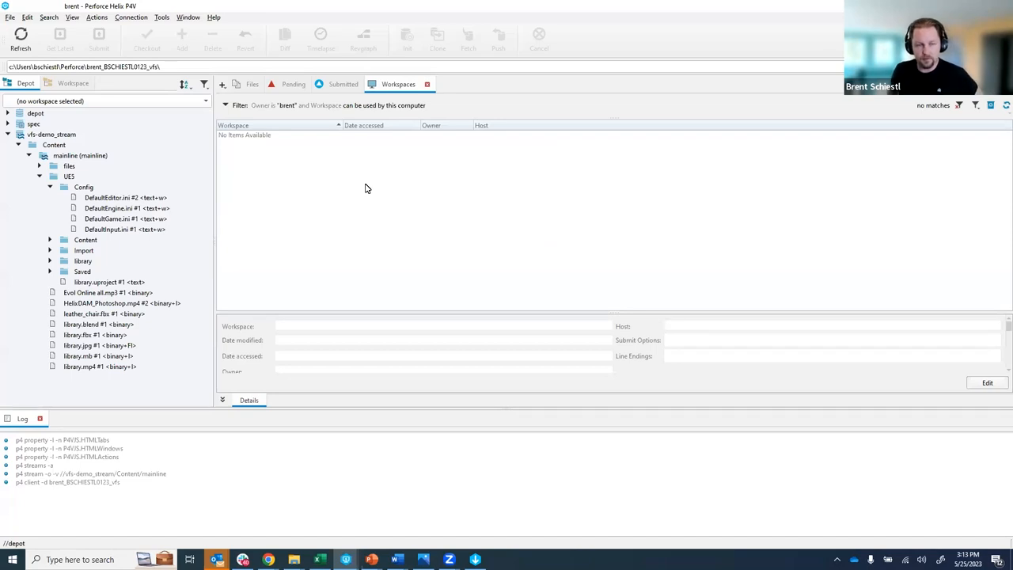
pyautogui.moveTo(355, 178)
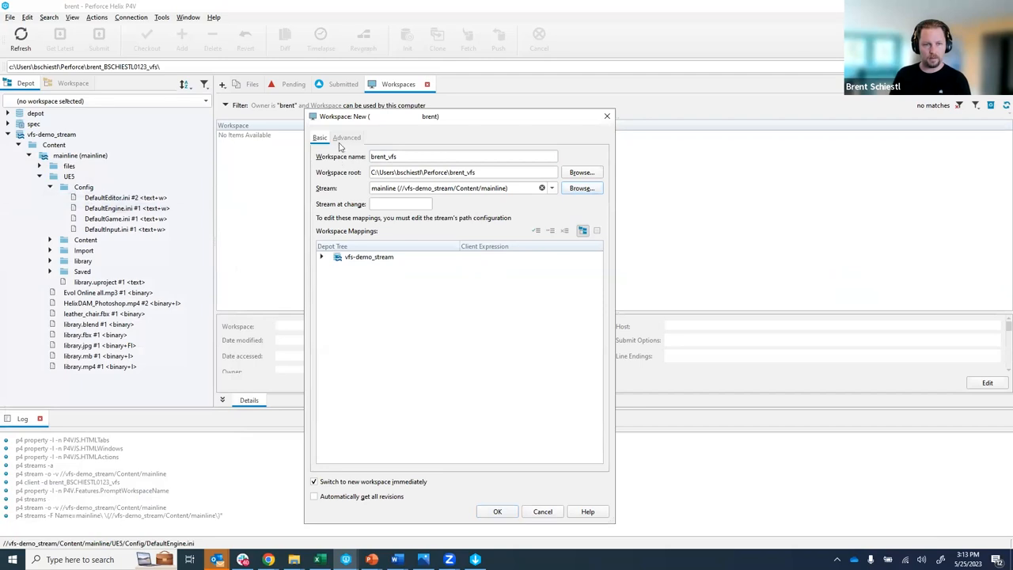
# Enable the Altsync metadata-only option under Advanced and finish creating workspace 'brent_vfs'.
pyautogui.click(345, 136)
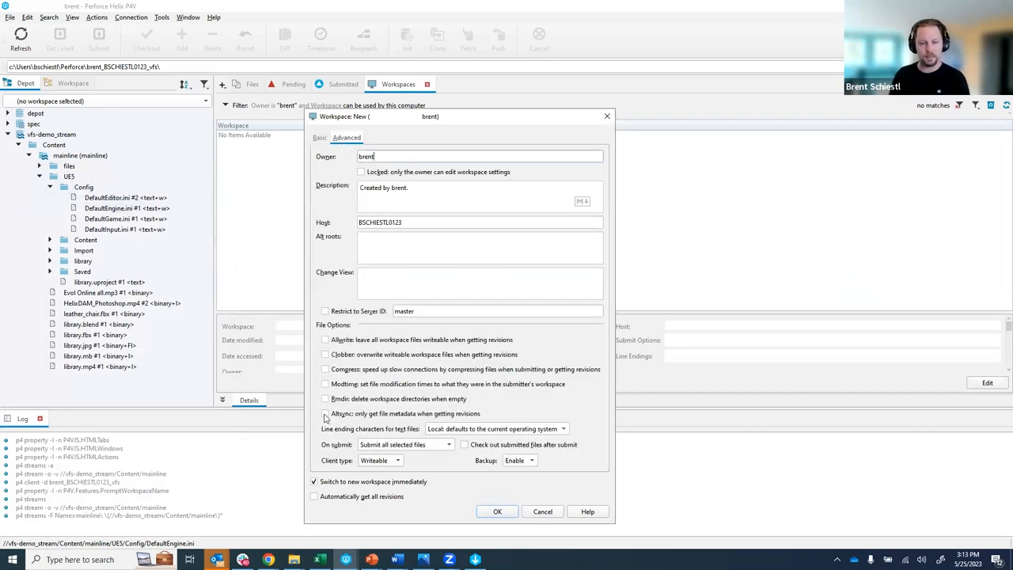
pyautogui.click(324, 413)
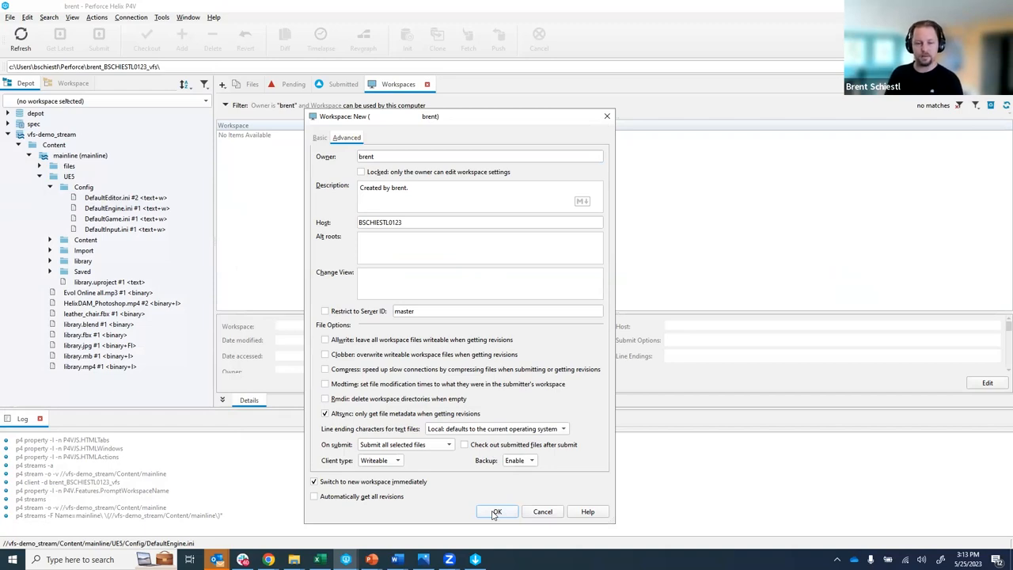
pyautogui.click(497, 511)
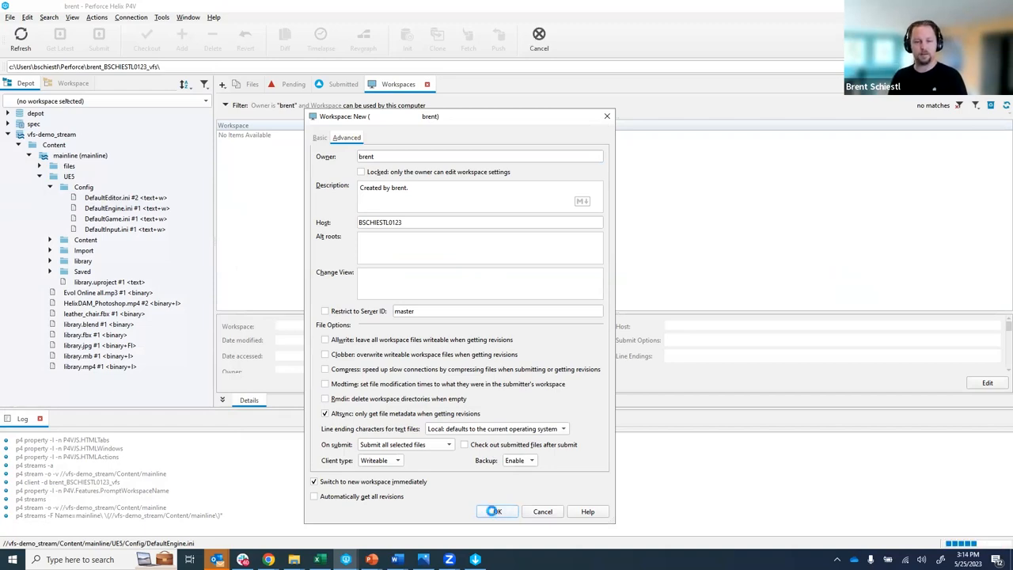
pyautogui.click(495, 512)
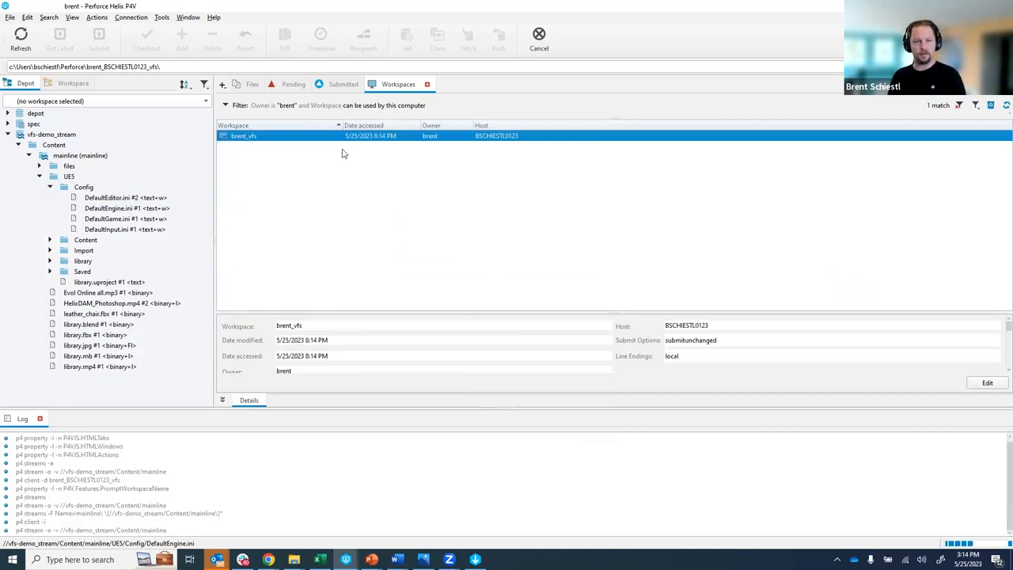
# Get the latest revision of the brent_vfs workspace root from the Workspace tree.
pyautogui.click(73, 83)
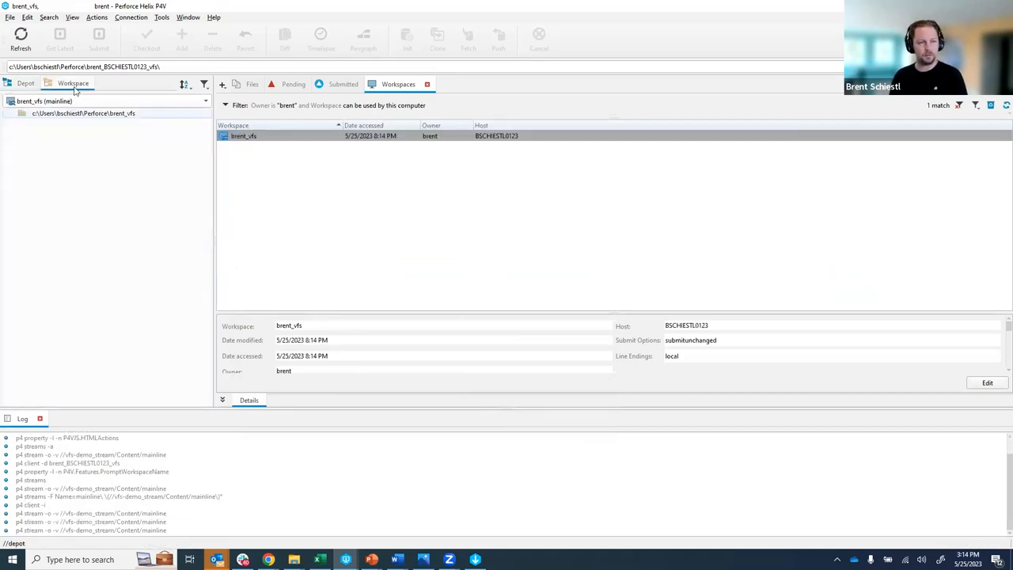
pyautogui.click(82, 114)
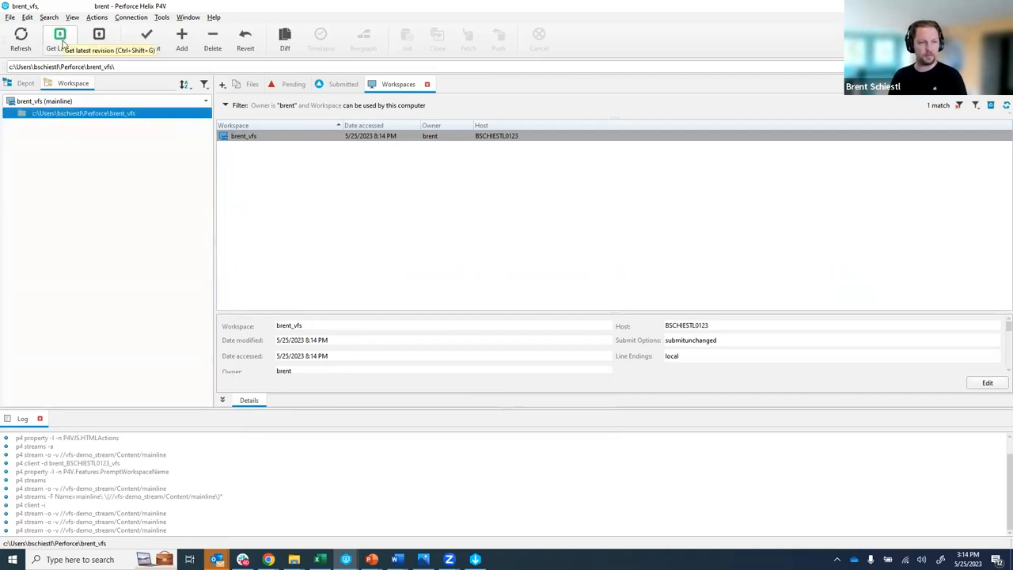
pyautogui.click(61, 38)
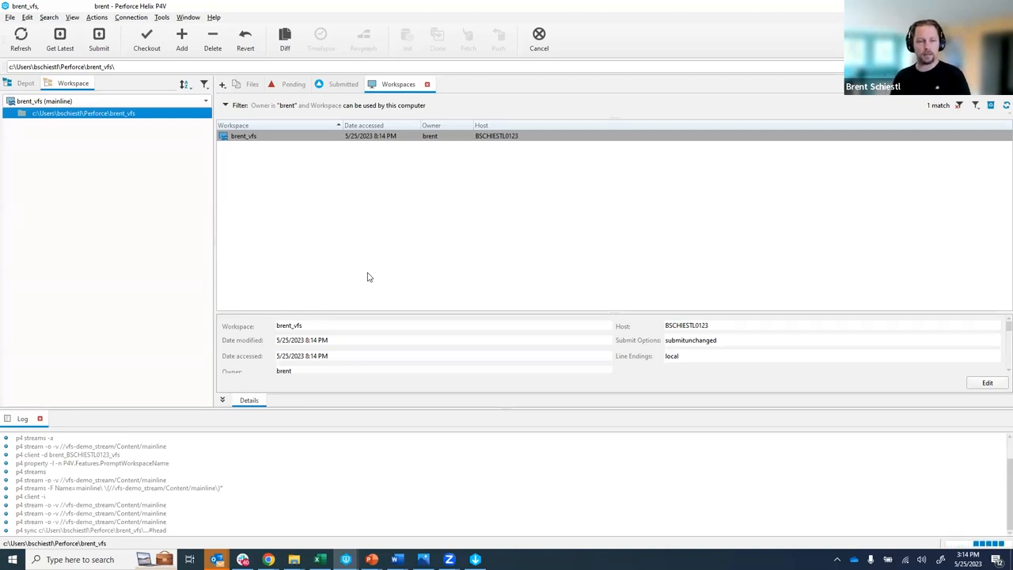
pyautogui.click(60, 40)
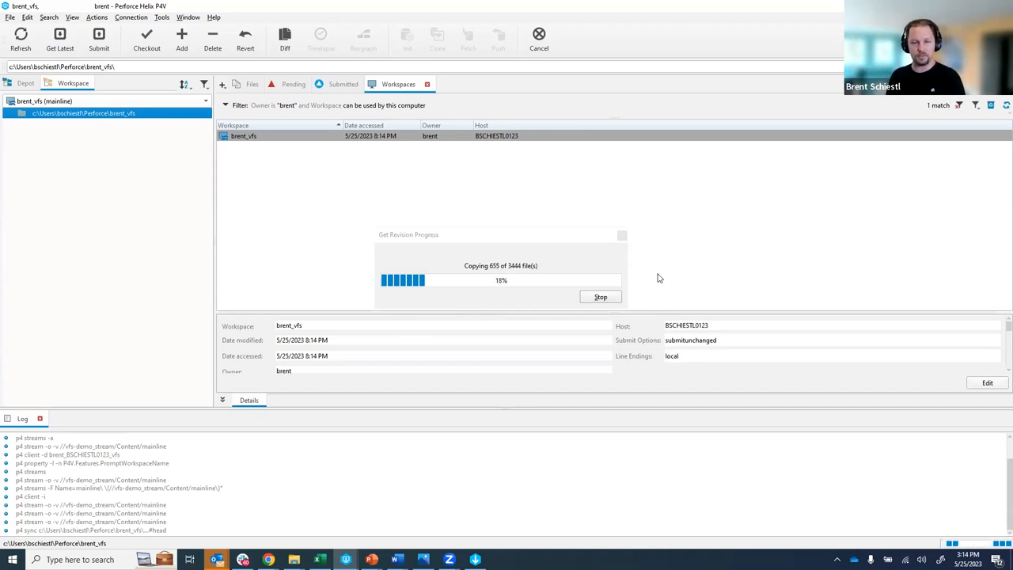
pyautogui.moveTo(704, 285)
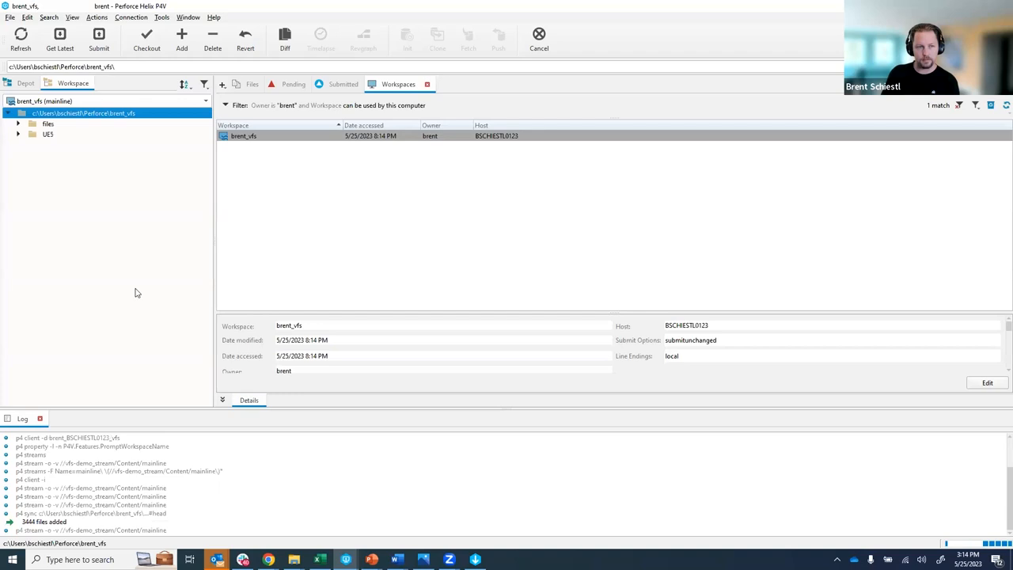
# Expand the brent_vfs root to list its contents and show the folder in File Explorer.
pyautogui.click(19, 123)
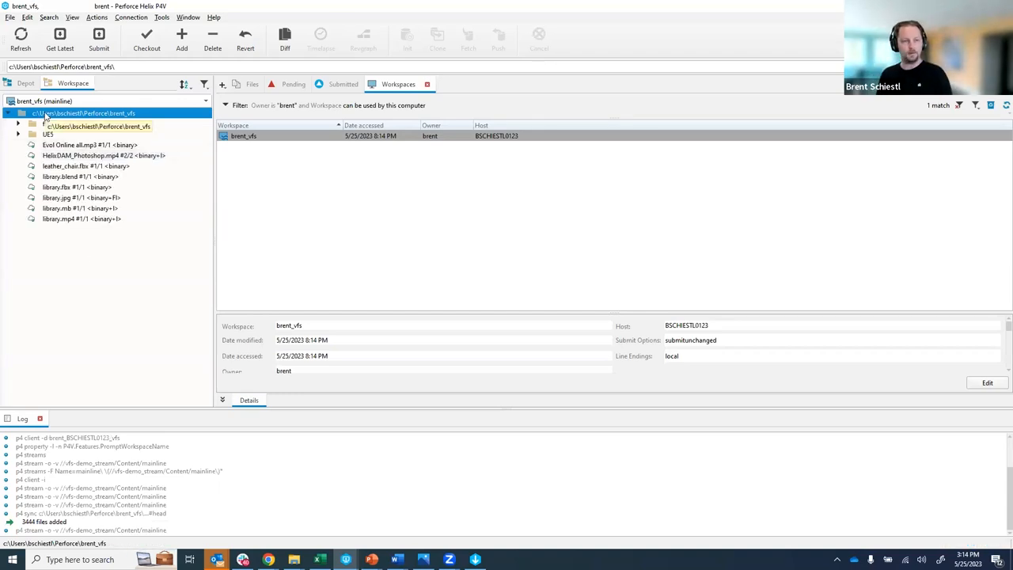
pyautogui.click(89, 146)
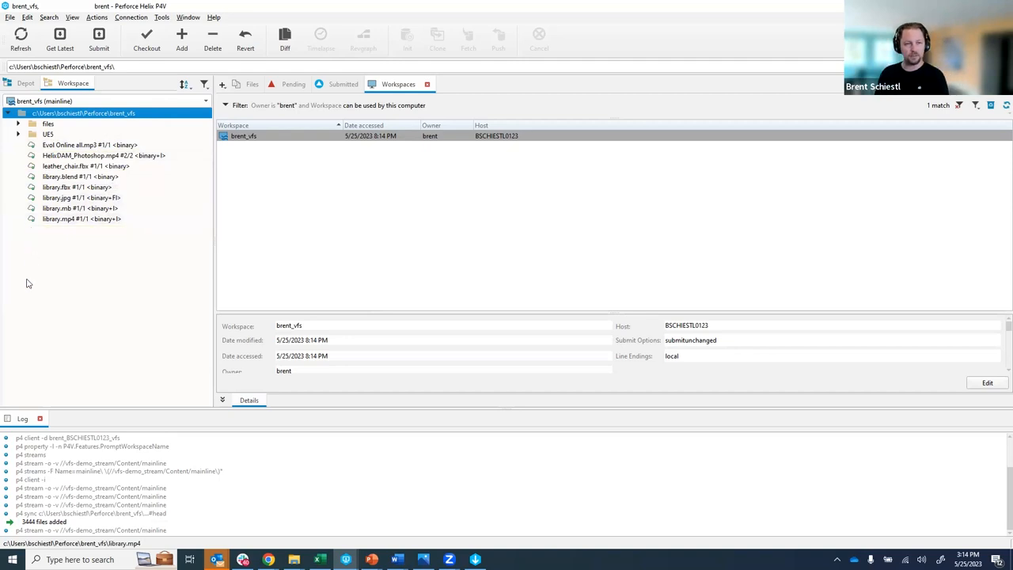
pyautogui.moveTo(130, 290)
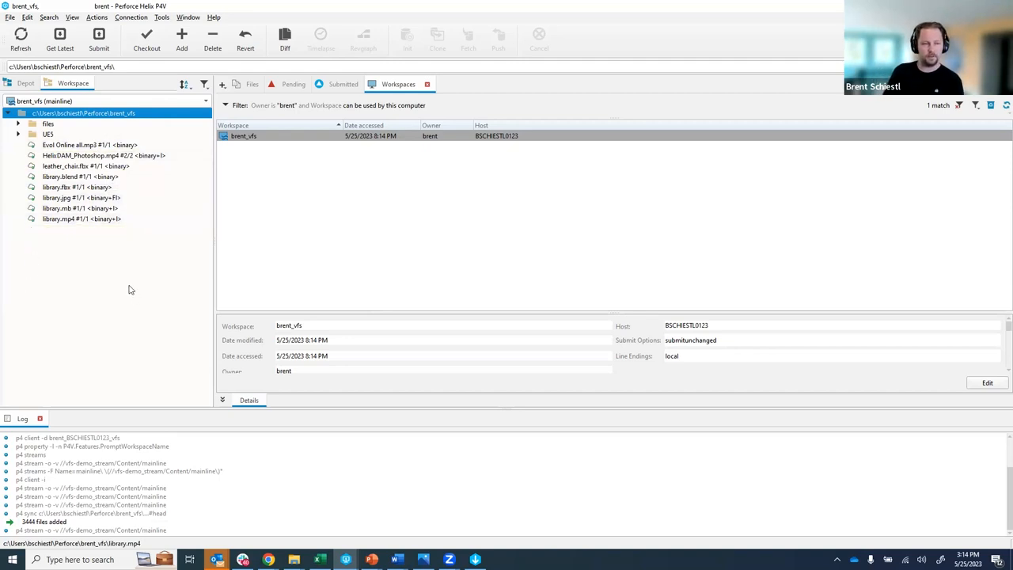
pyautogui.moveTo(126, 291)
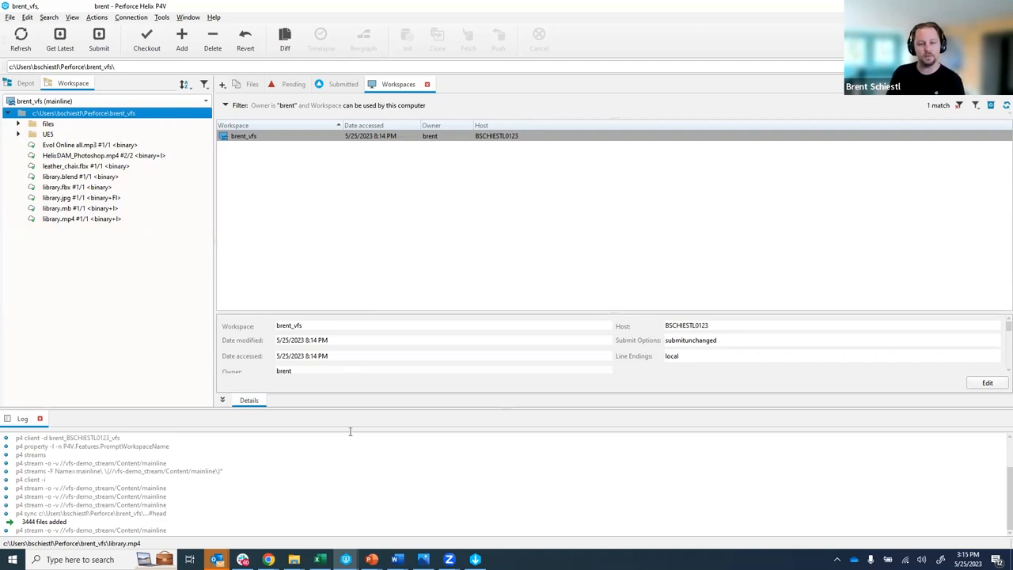
pyautogui.press('alt+tab')
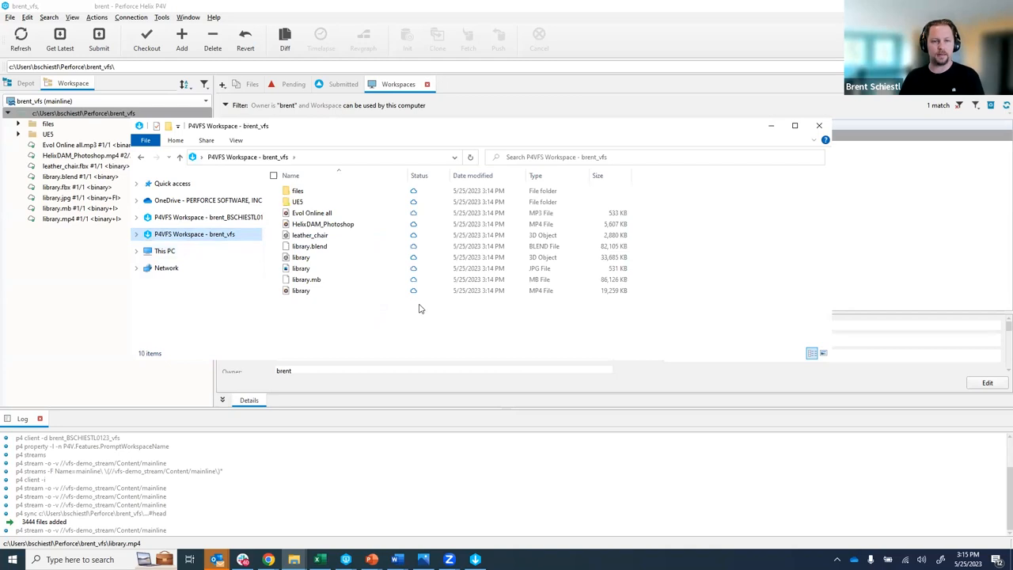
# Browse into the P4VFS workspace folder and check files' online-only Availability status.
pyautogui.click(48, 124)
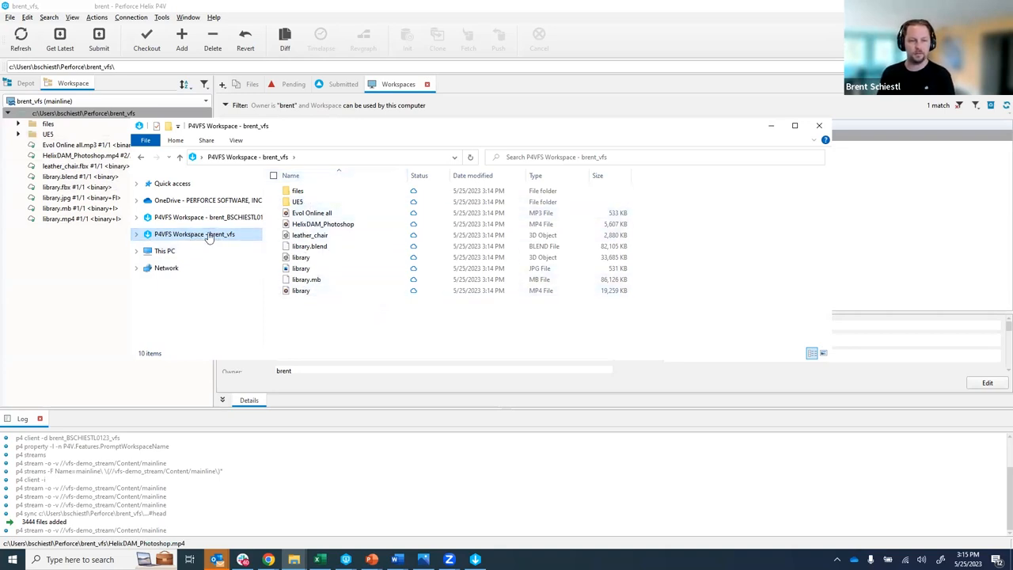
pyautogui.click(298, 190)
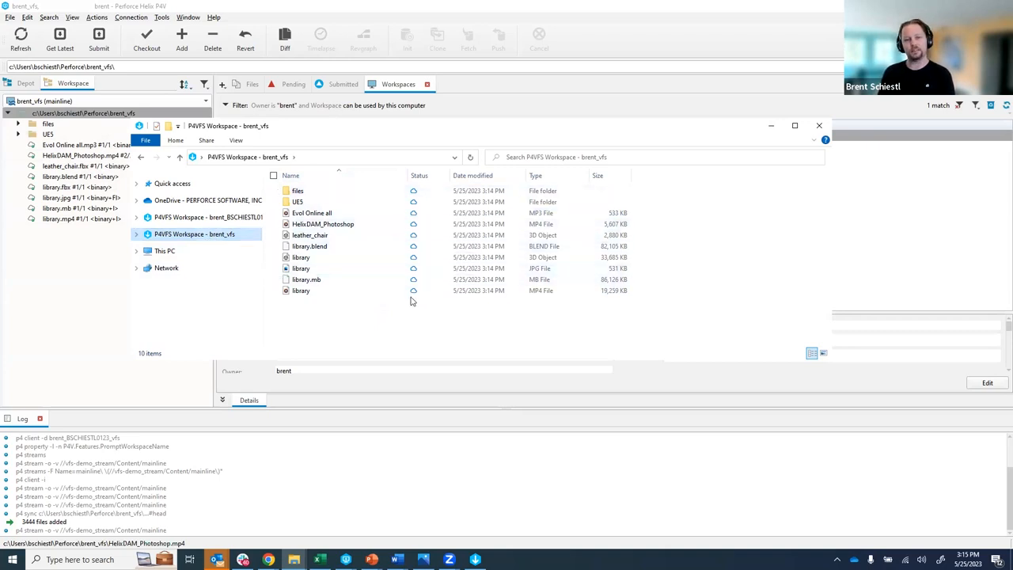
pyautogui.click(300, 291)
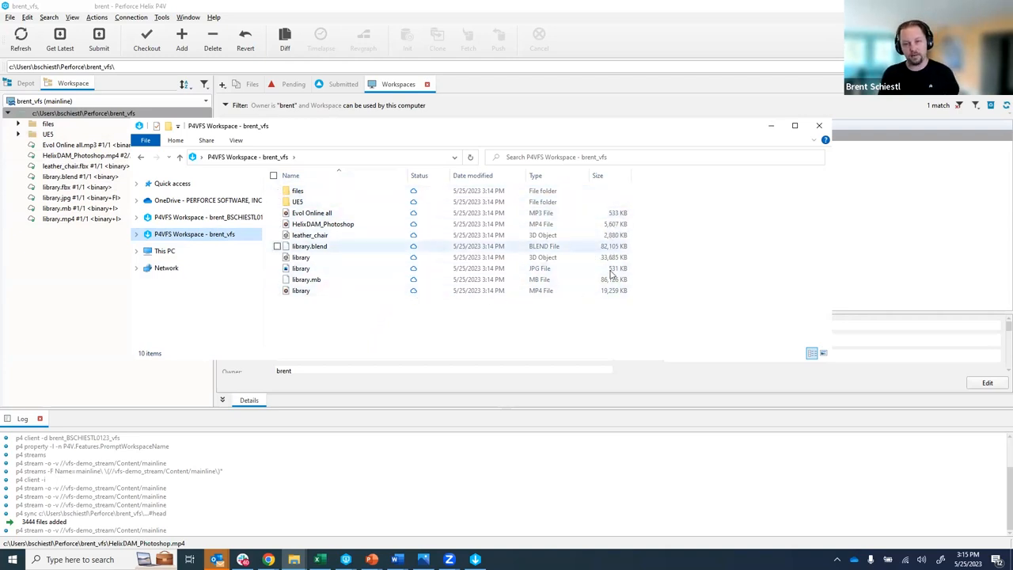
pyautogui.click(323, 225)
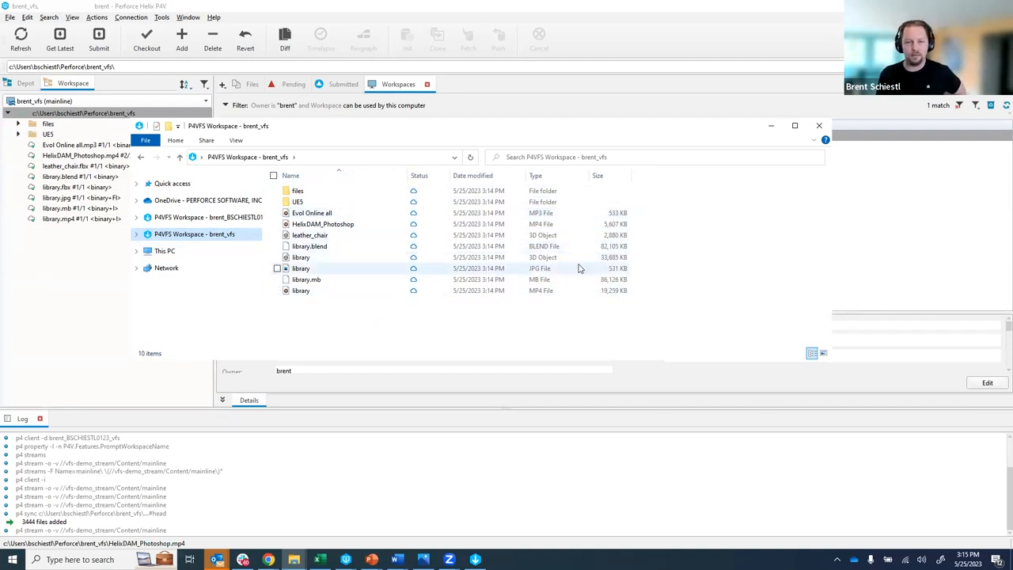
# Select the 32 MB 'library' 3D object, still shown as not downloaded.
pyautogui.click(311, 246)
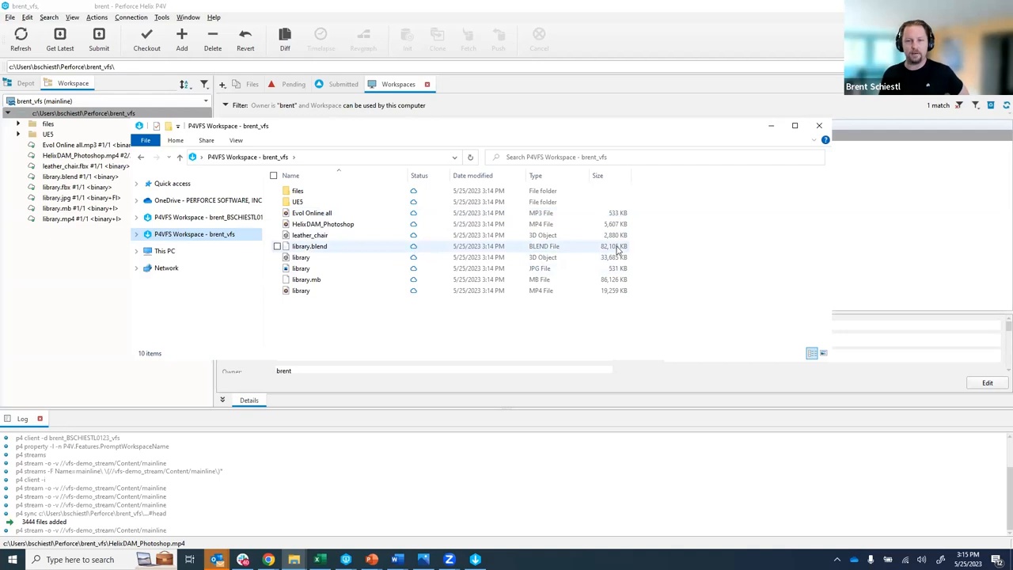
pyautogui.moveTo(310, 247)
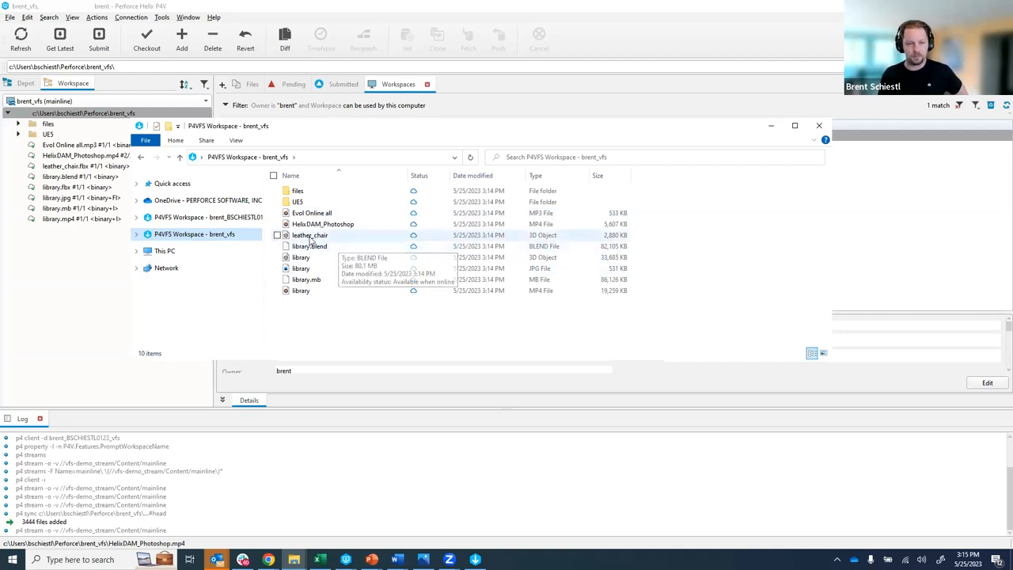
pyautogui.moveTo(310, 247)
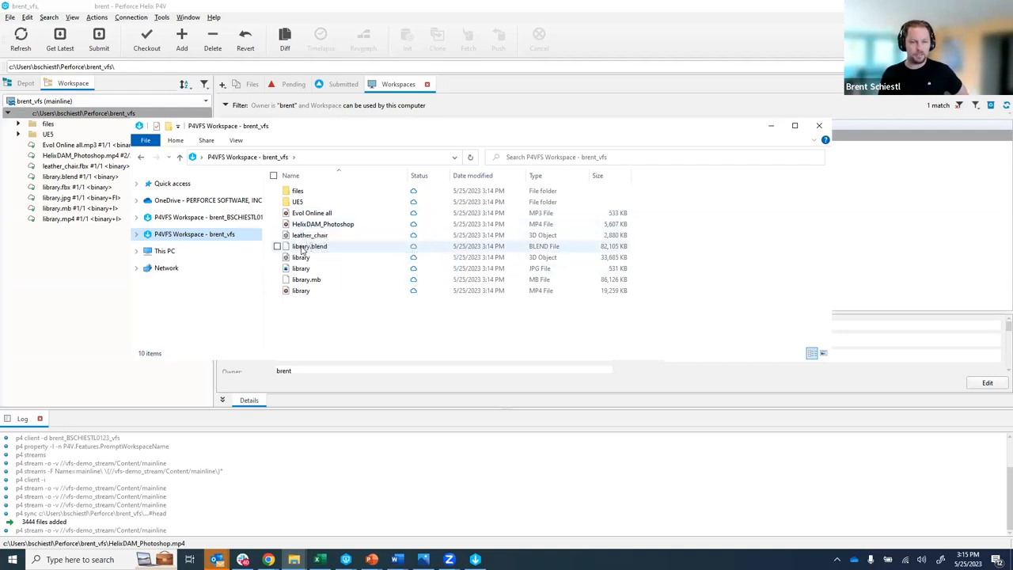
pyautogui.click(301, 257)
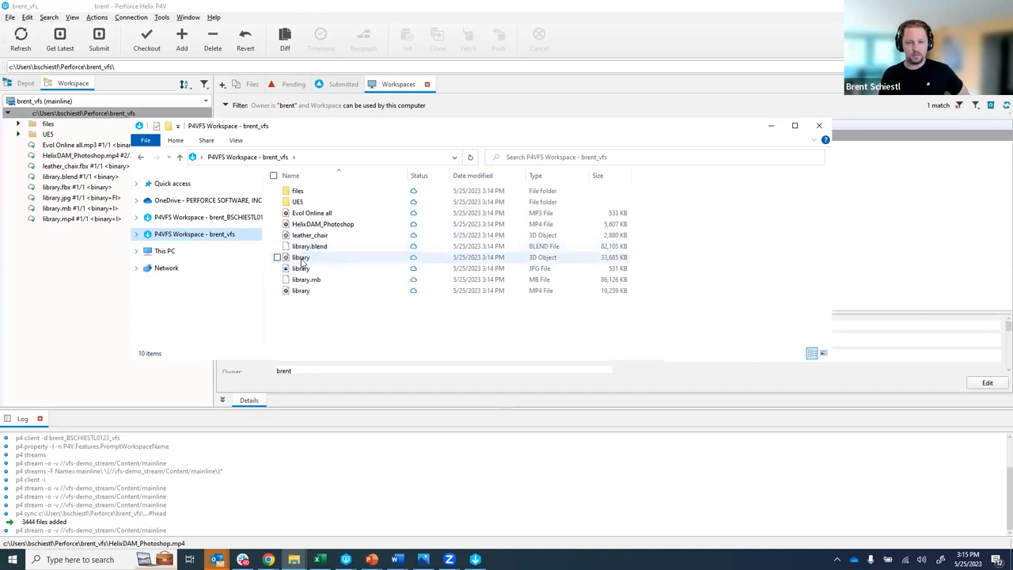
pyautogui.click(301, 256)
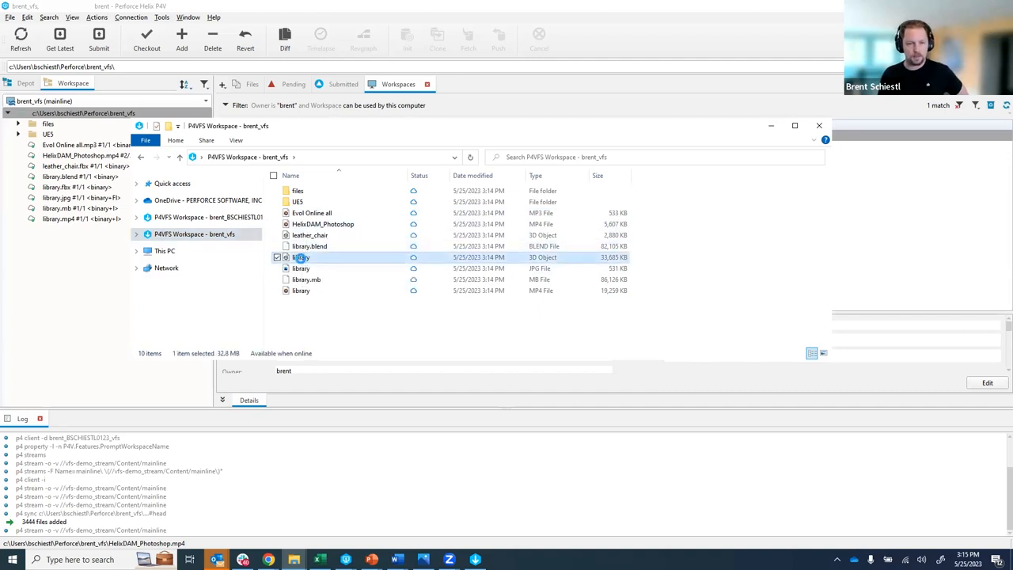
# Check library's Properties show 0 bytes on disk, cancel, and start a second Explorer window.
pyautogui.rightClick(301, 256)
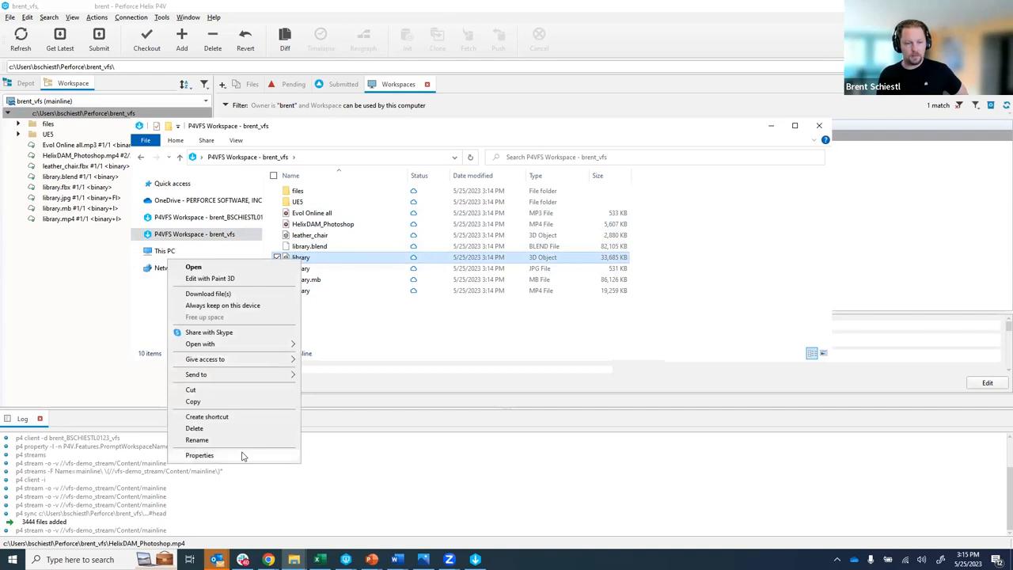
pyautogui.click(200, 456)
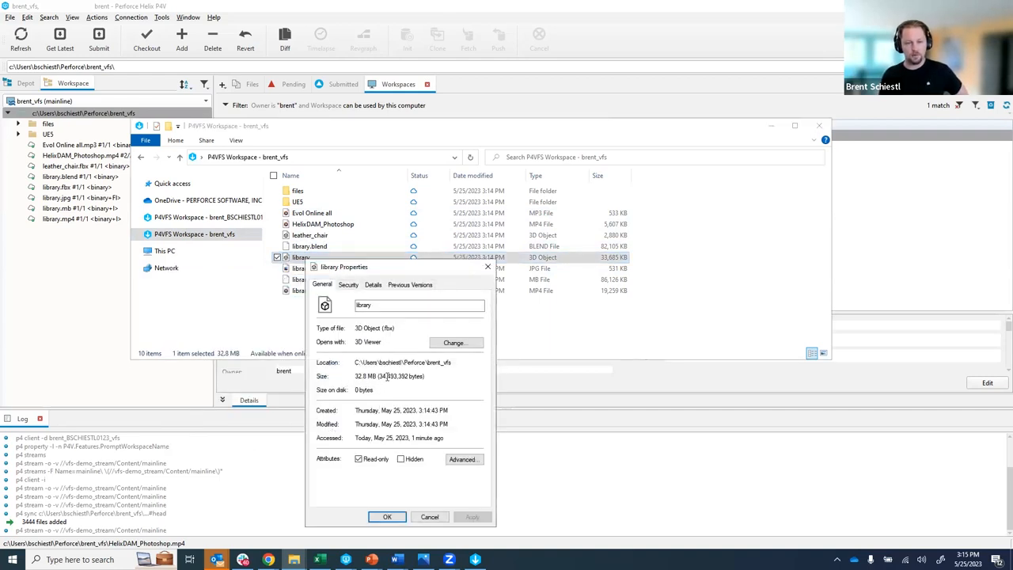
pyautogui.doubleClick(399, 377)
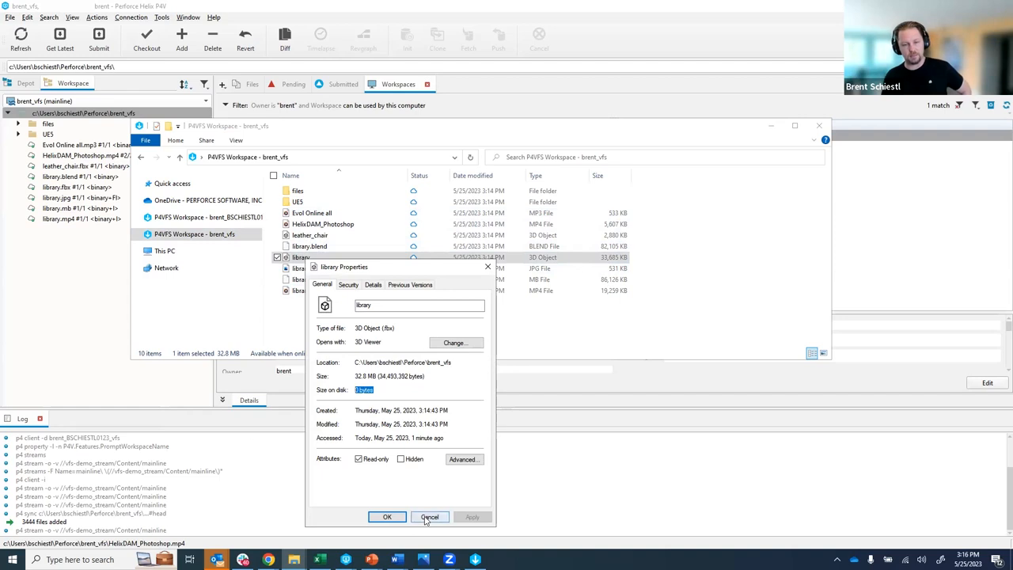
pyautogui.click(430, 516)
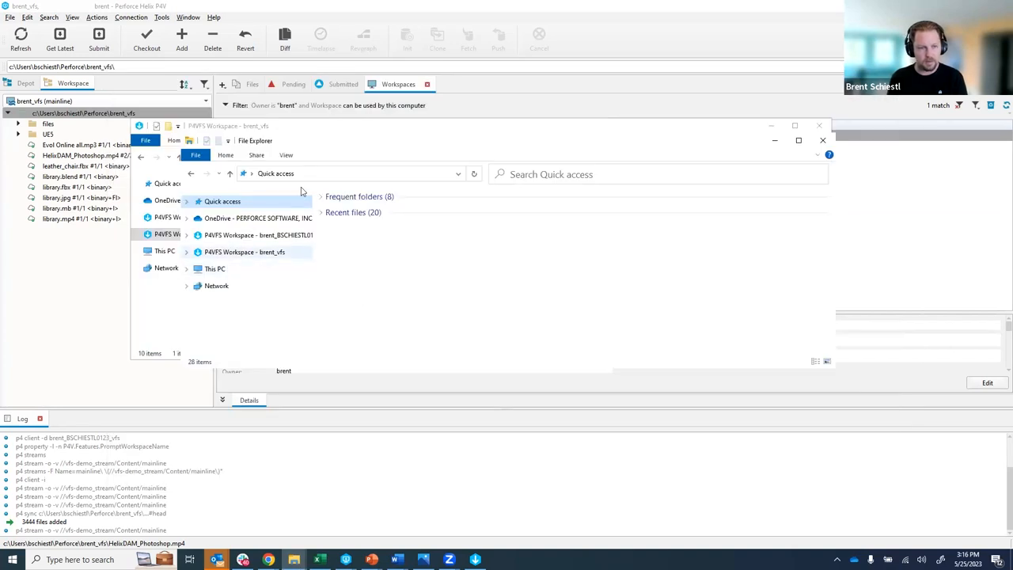
pyautogui.click(244, 252)
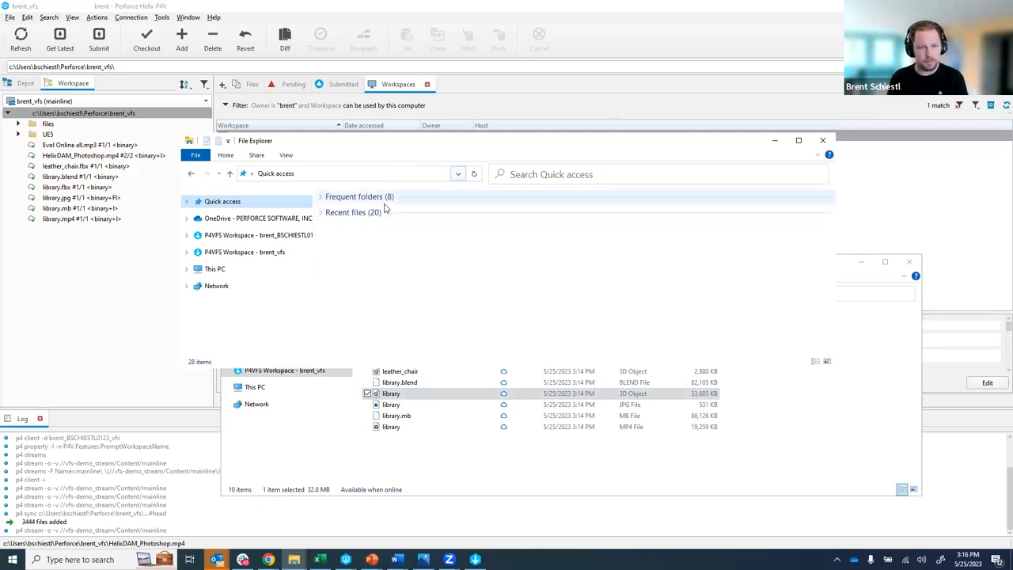
# Navigate This PC > C: > Users > user > Perforce to the brent_vfs workspace folder.
pyautogui.click(215, 269)
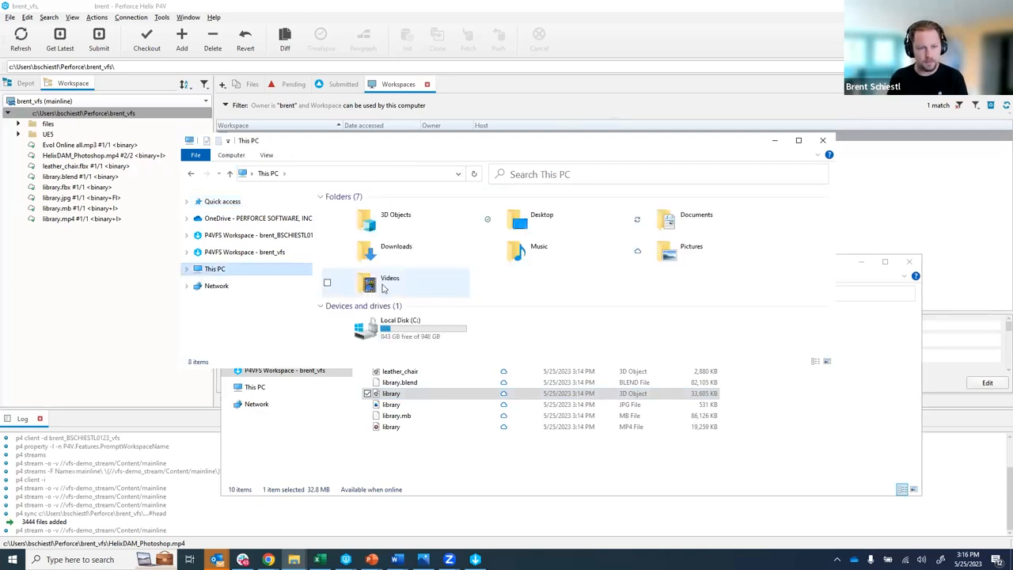
pyautogui.doubleClick(367, 328)
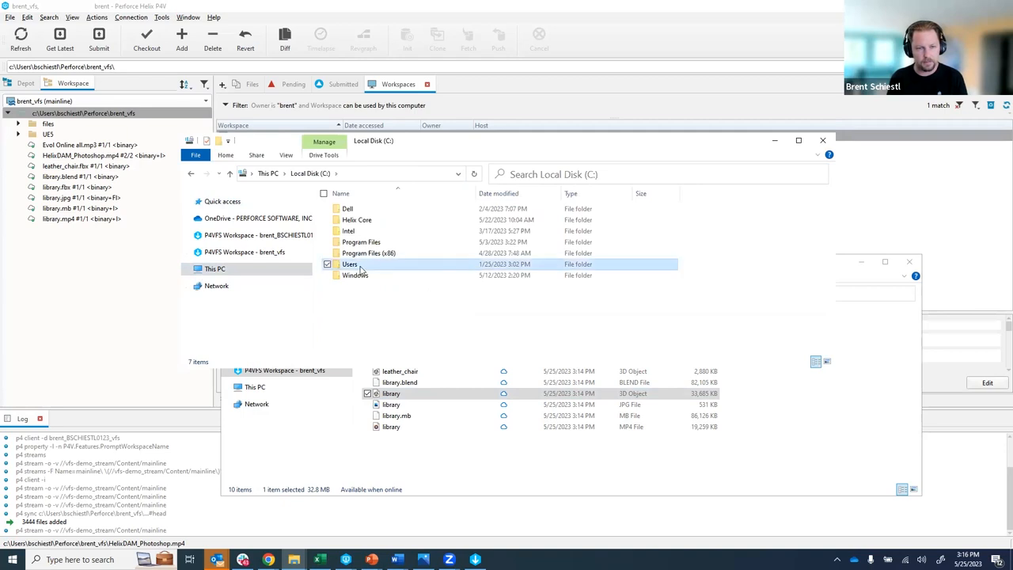
pyautogui.doubleClick(350, 263)
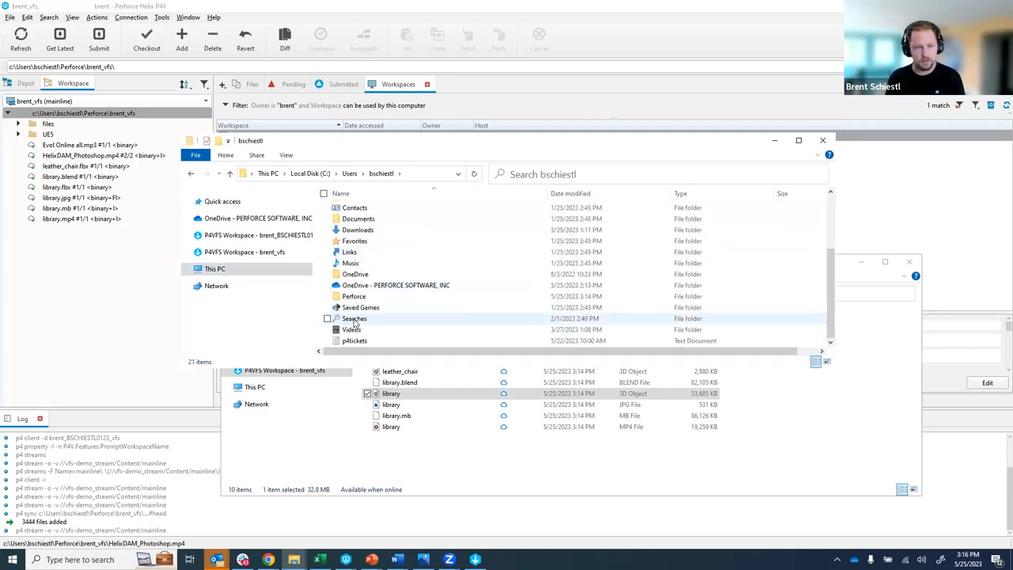
pyautogui.doubleClick(354, 296)
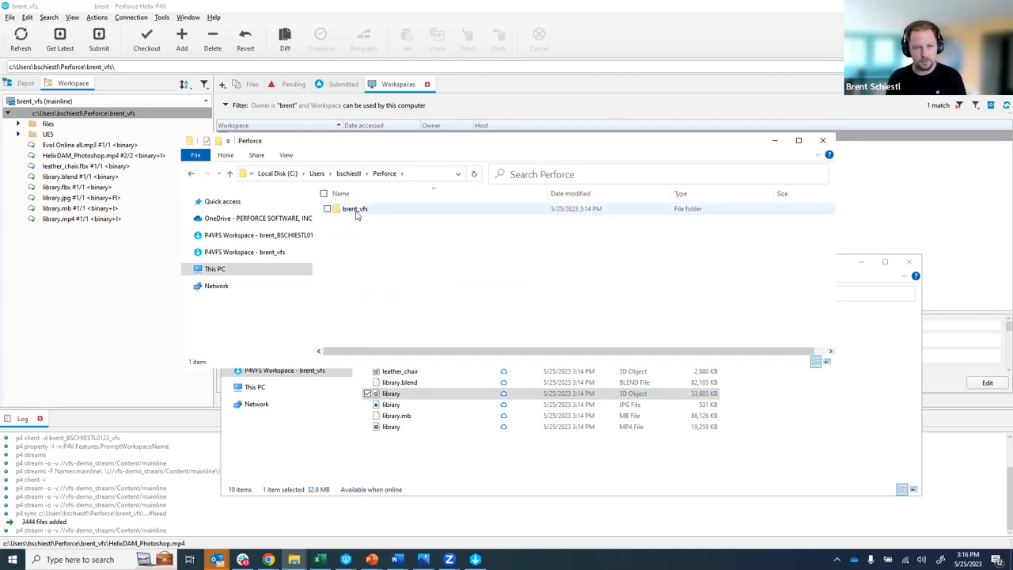
pyautogui.doubleClick(355, 209)
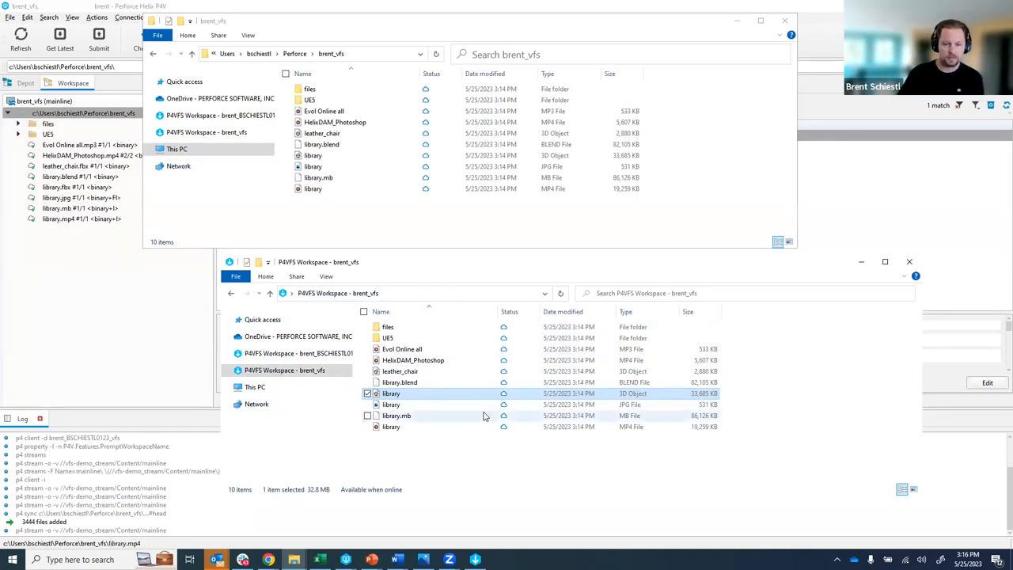
pyautogui.moveTo(411, 399)
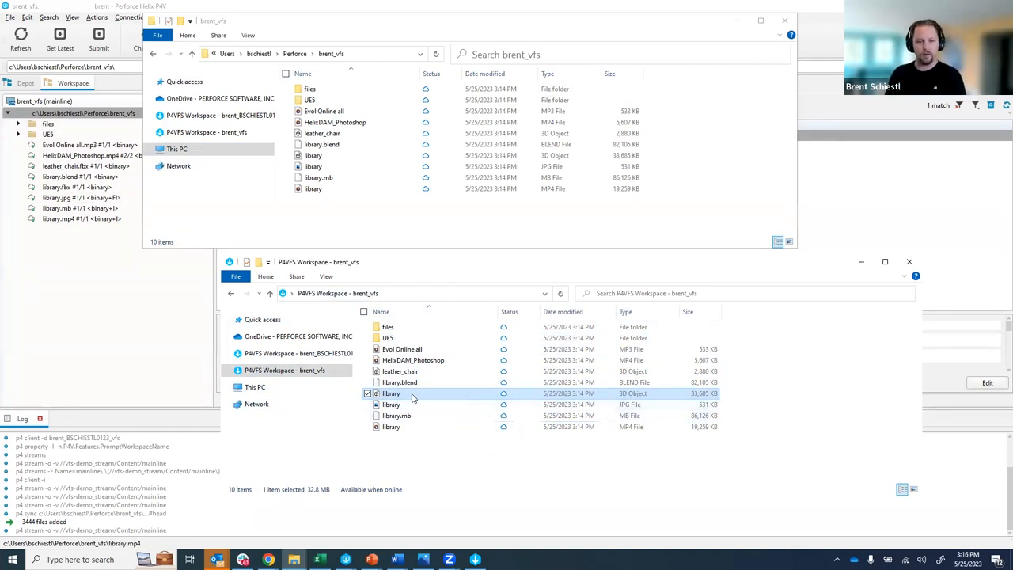
pyautogui.moveTo(412, 399)
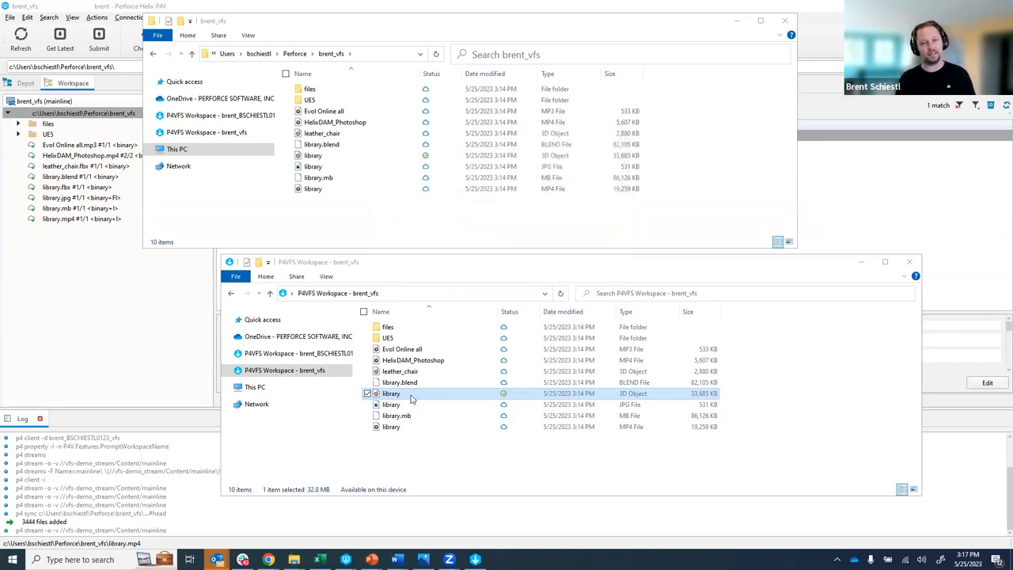
# Open the library 3D object so it hydrates onto this device.
pyautogui.doubleClick(391, 393)
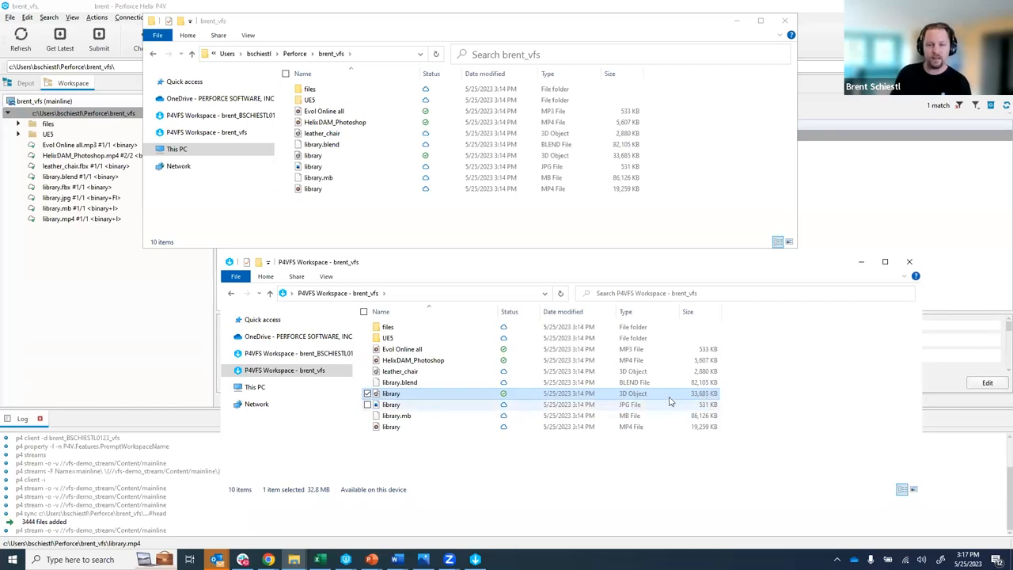
pyautogui.moveTo(391, 394)
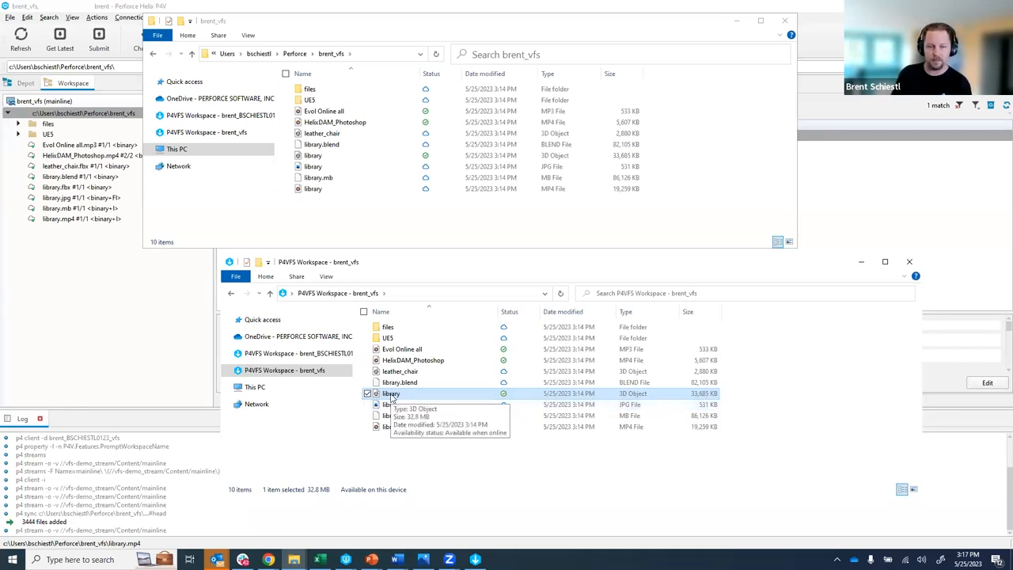
pyautogui.rightClick(391, 393)
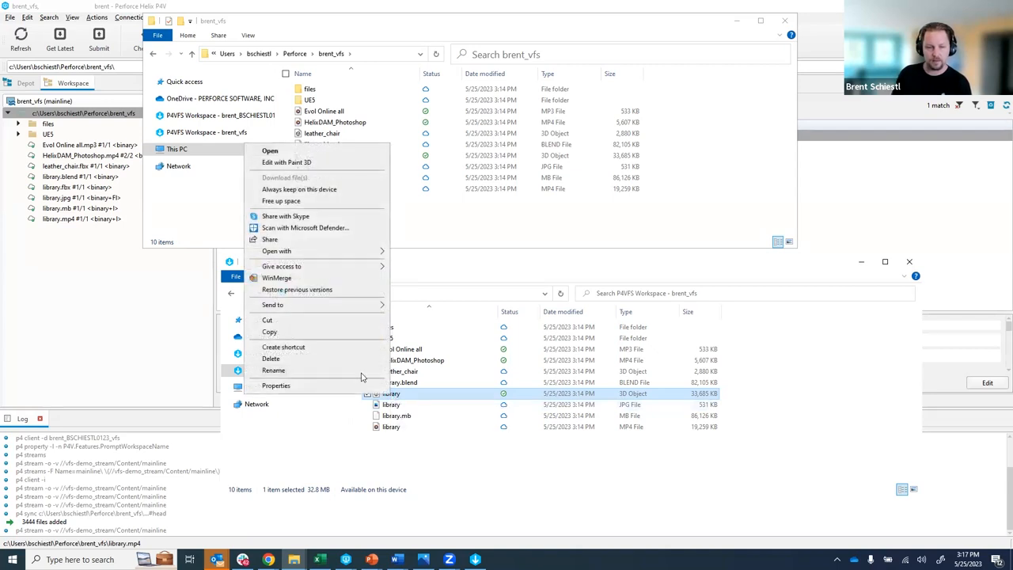
pyautogui.click(275, 386)
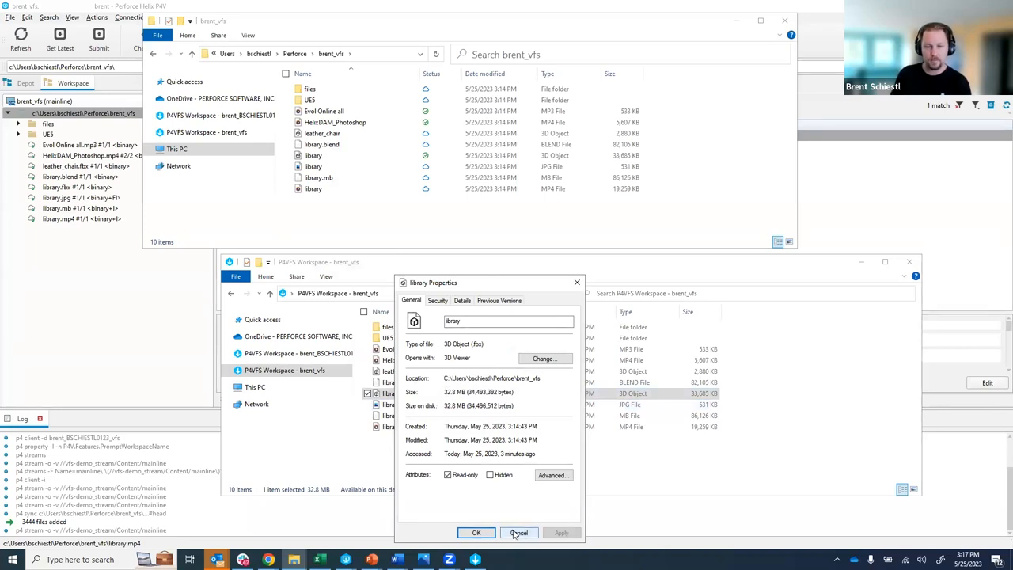
pyautogui.click(519, 532)
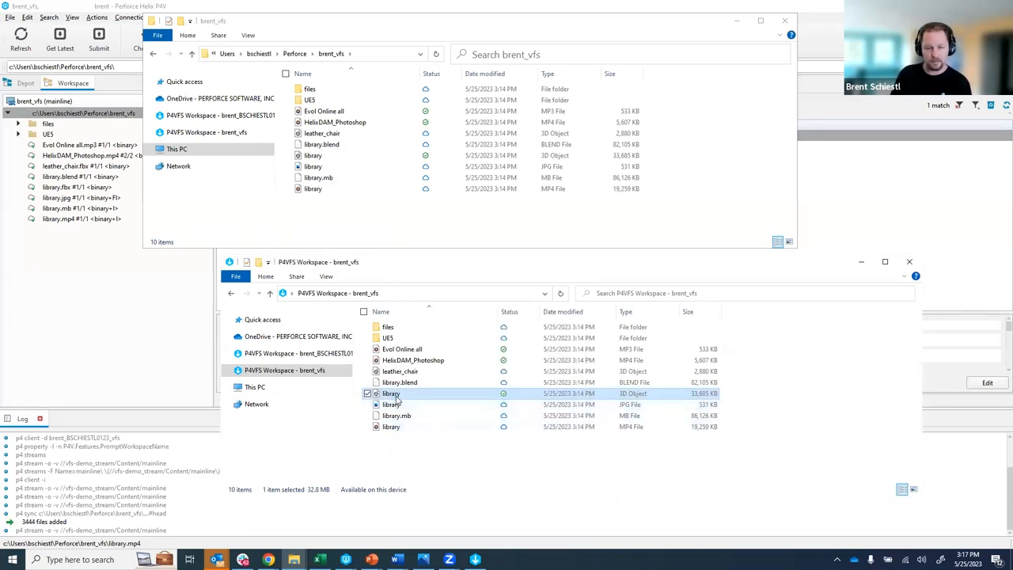
# Trigger sync on the library 3D object and show Download/Keep/Free up space options for the library JPG.
pyautogui.rightClick(391, 393)
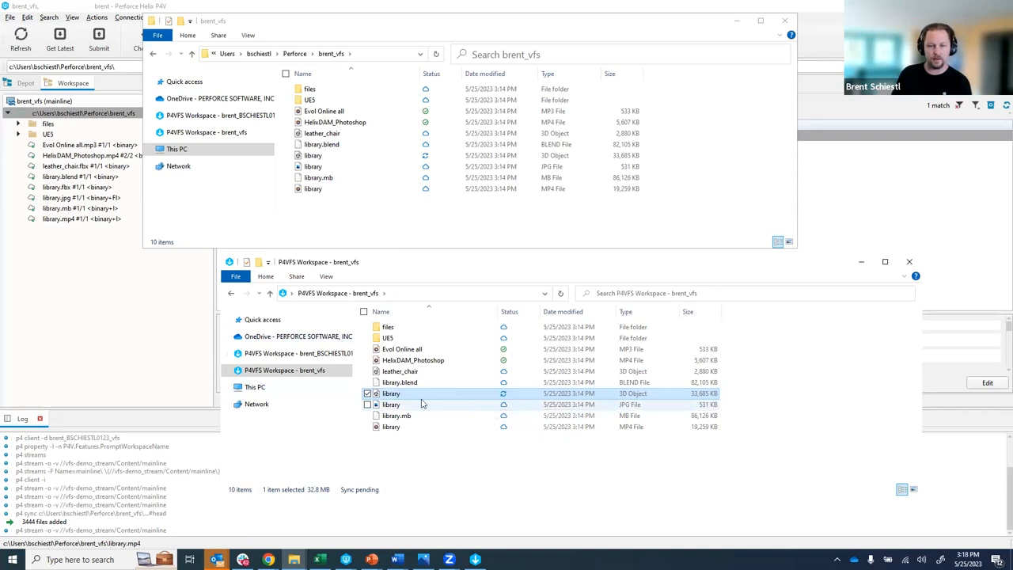
pyautogui.moveTo(391, 392)
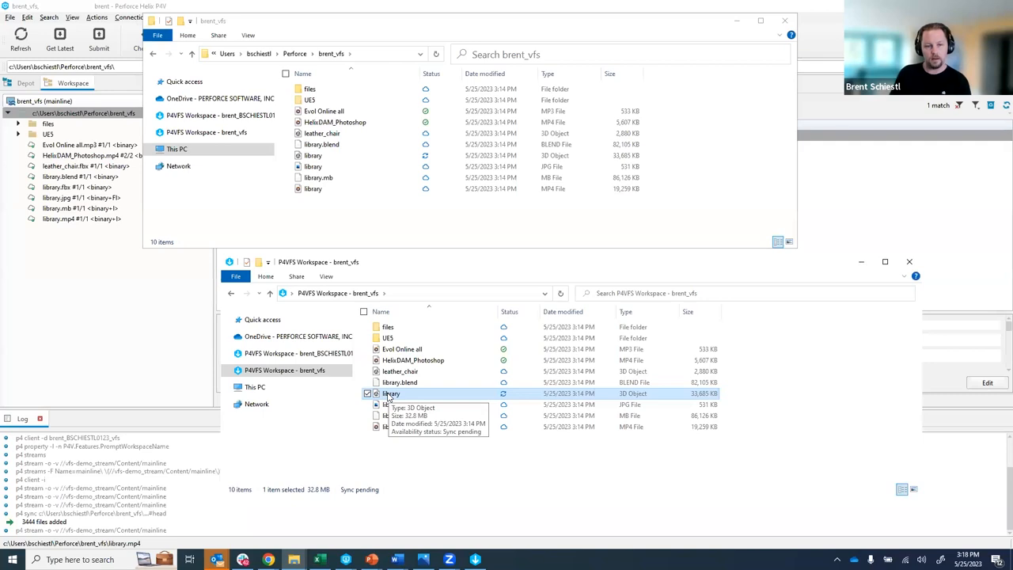
pyautogui.moveTo(391, 392)
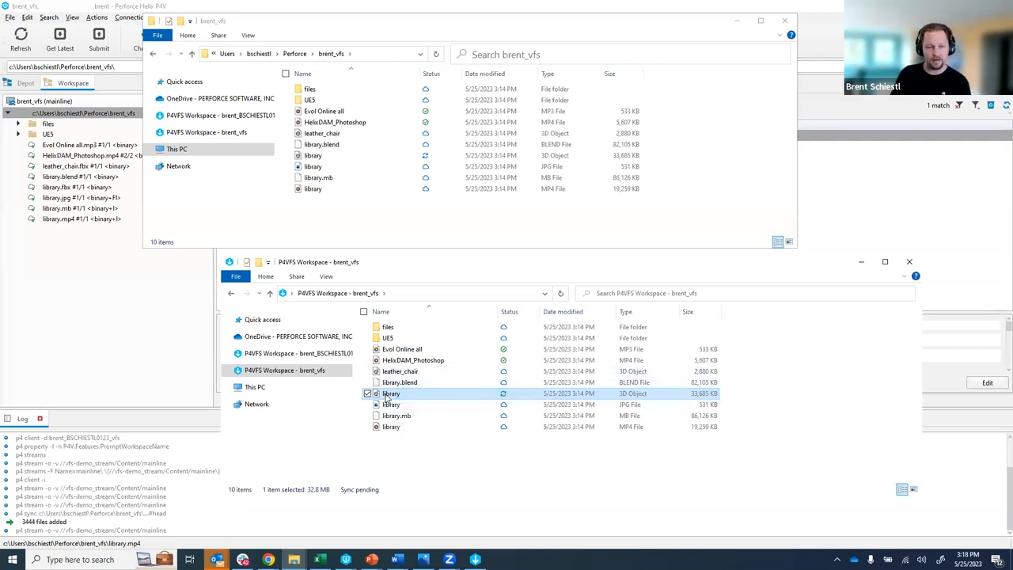
pyautogui.rightClick(391, 405)
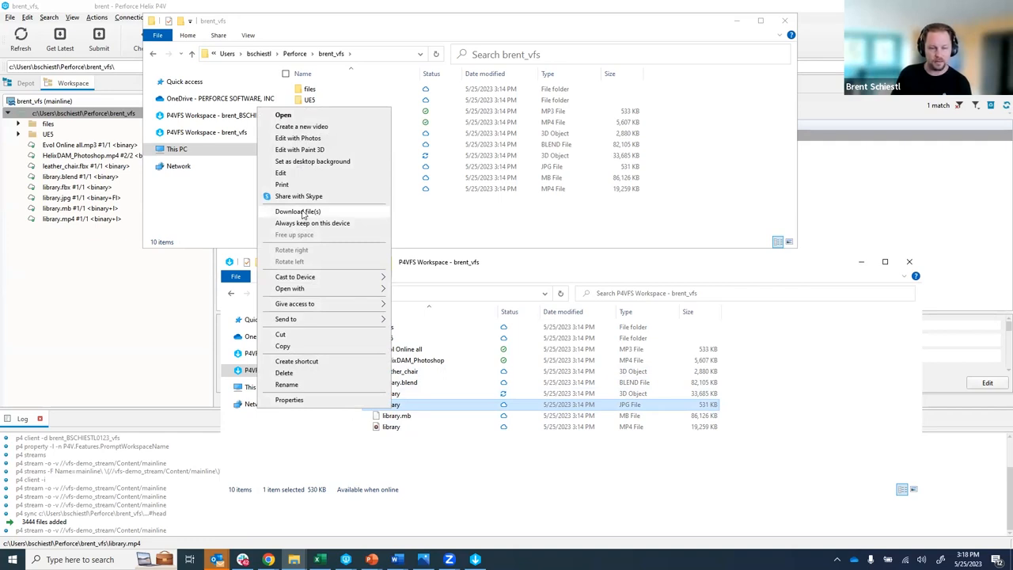
pyautogui.moveTo(408, 457)
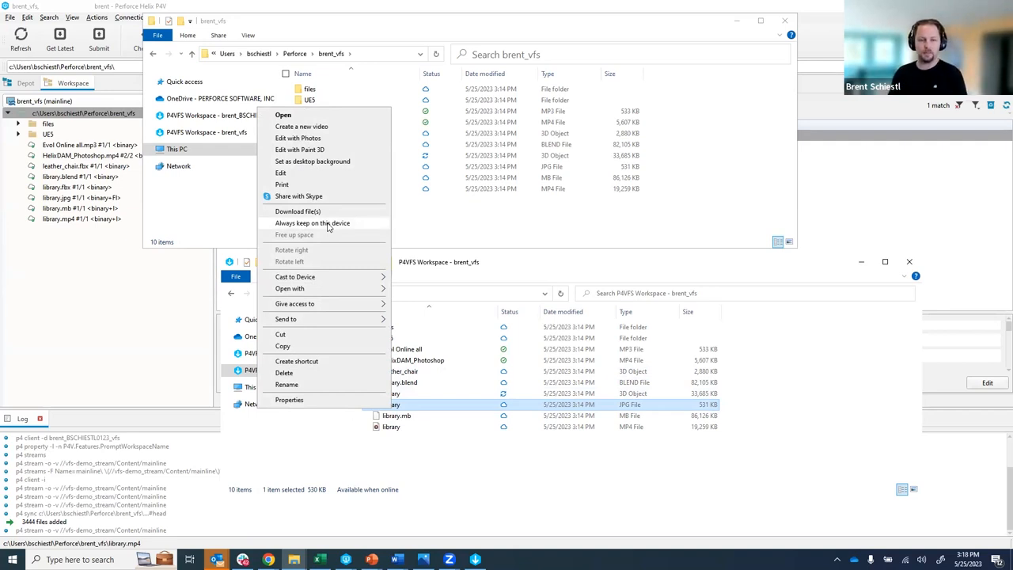
pyautogui.moveTo(418, 459)
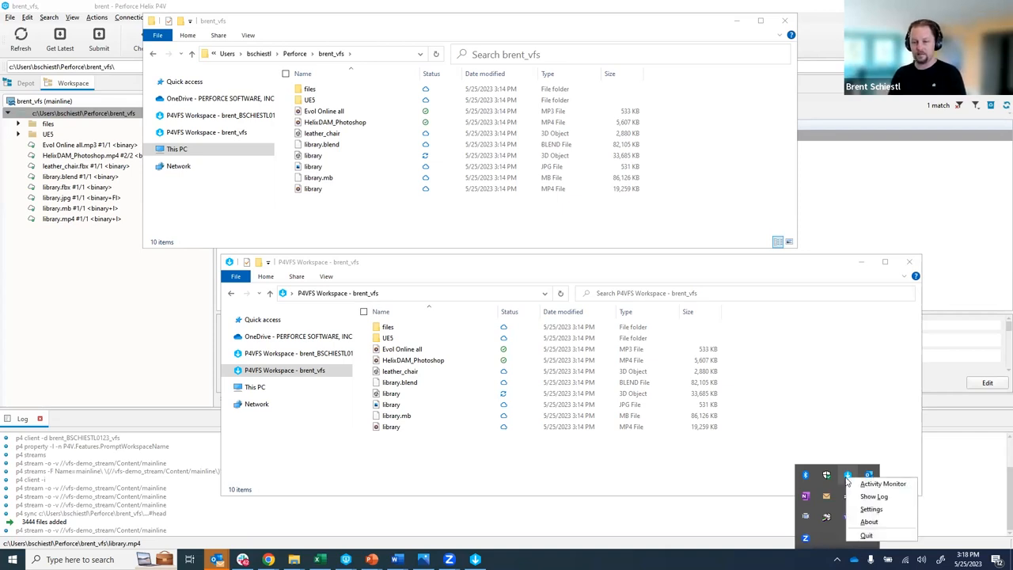
pyautogui.moveTo(871, 510)
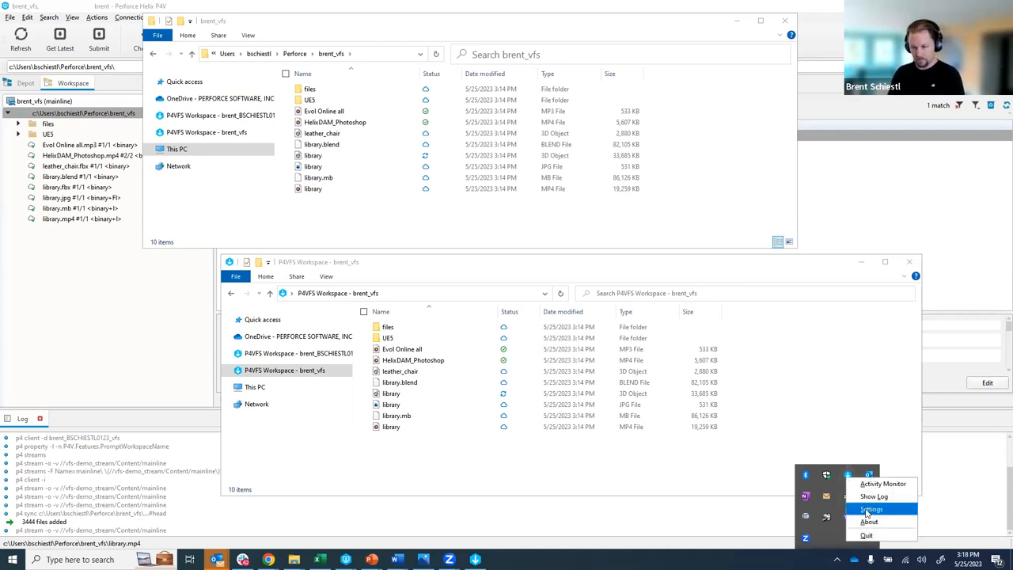
pyautogui.moveTo(869, 522)
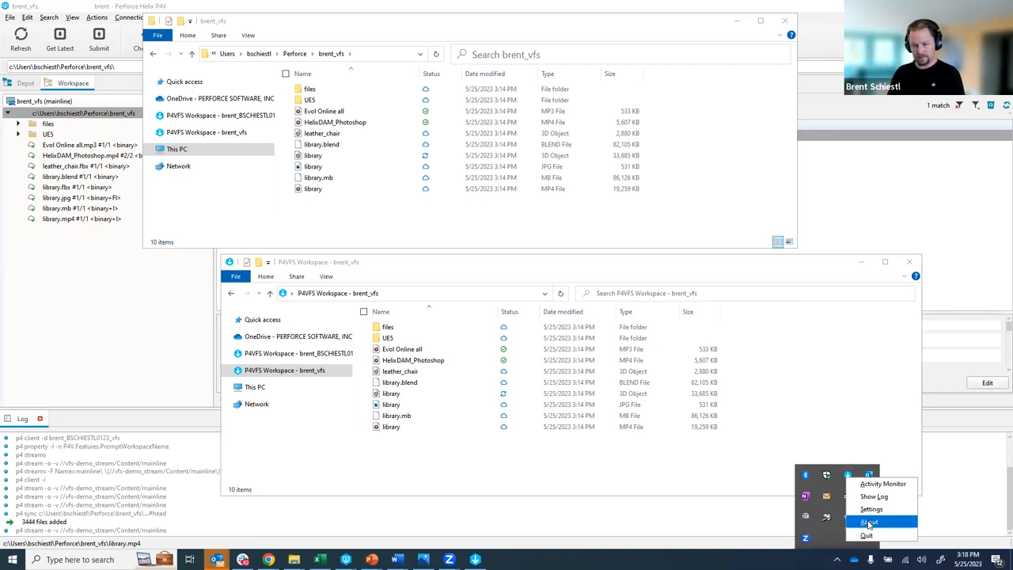
pyautogui.click(869, 522)
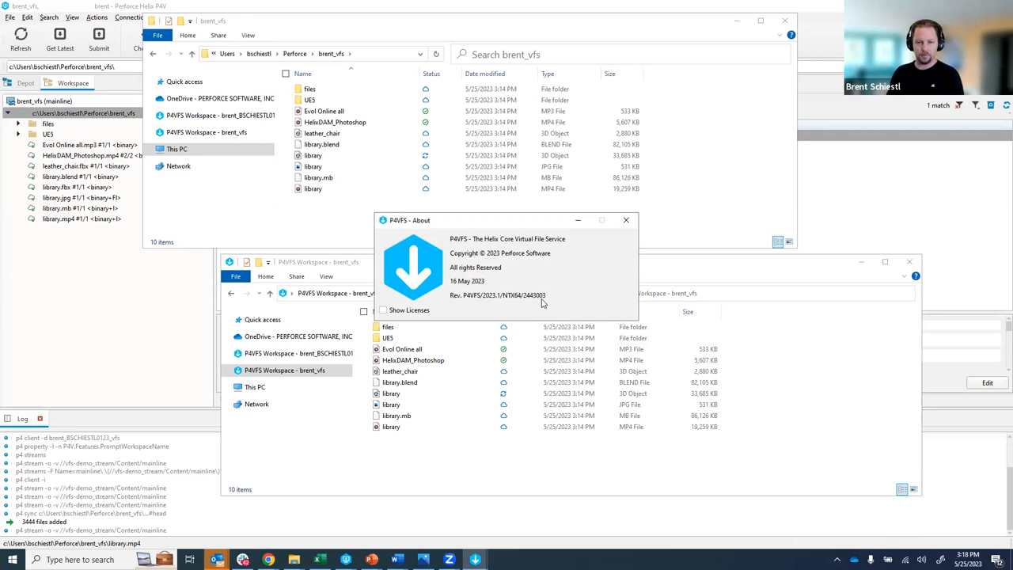
pyautogui.moveTo(456, 301)
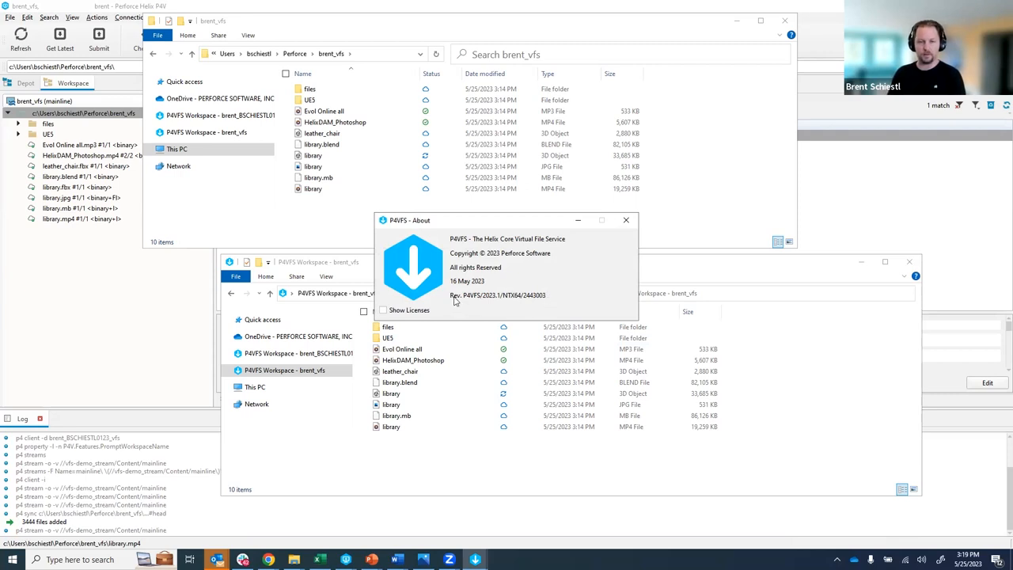
pyautogui.moveTo(538, 300)
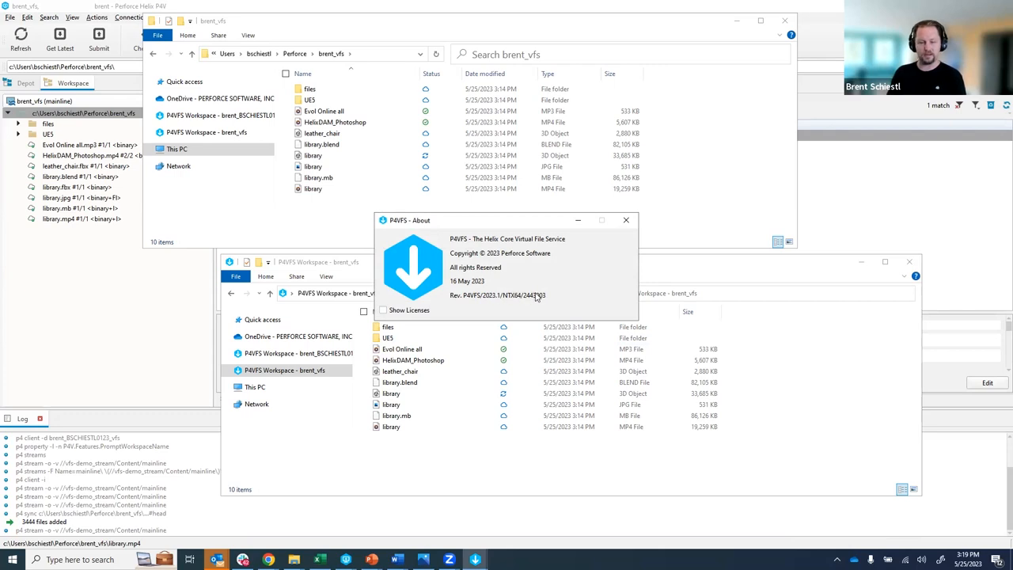
pyautogui.moveTo(627, 220)
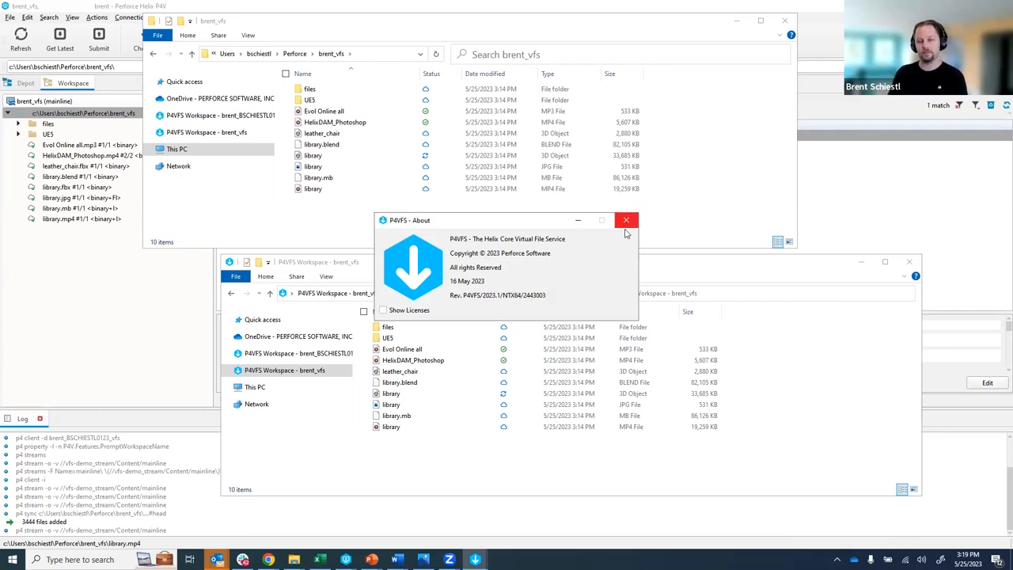
pyautogui.click(627, 220)
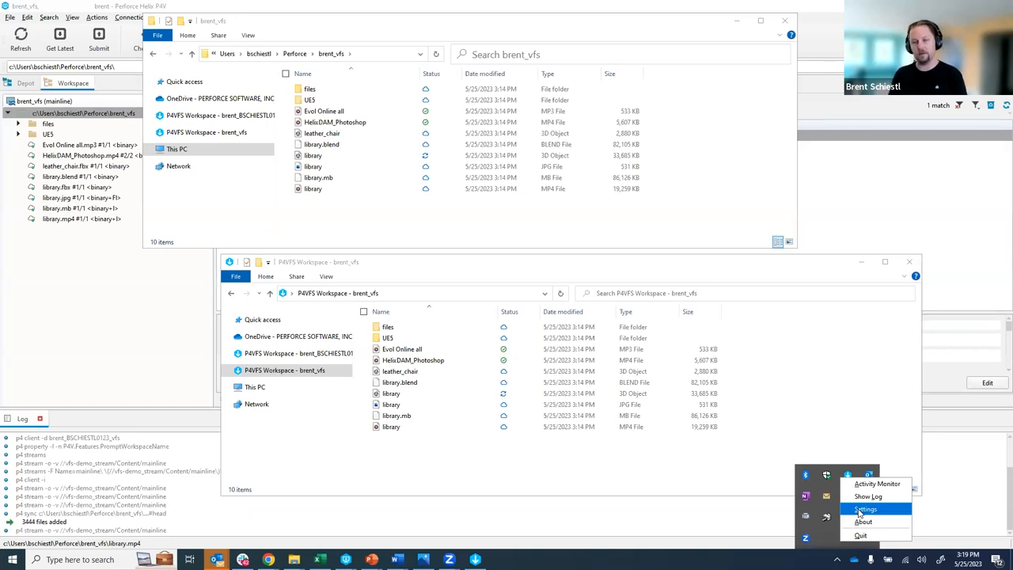
pyautogui.moveTo(877, 485)
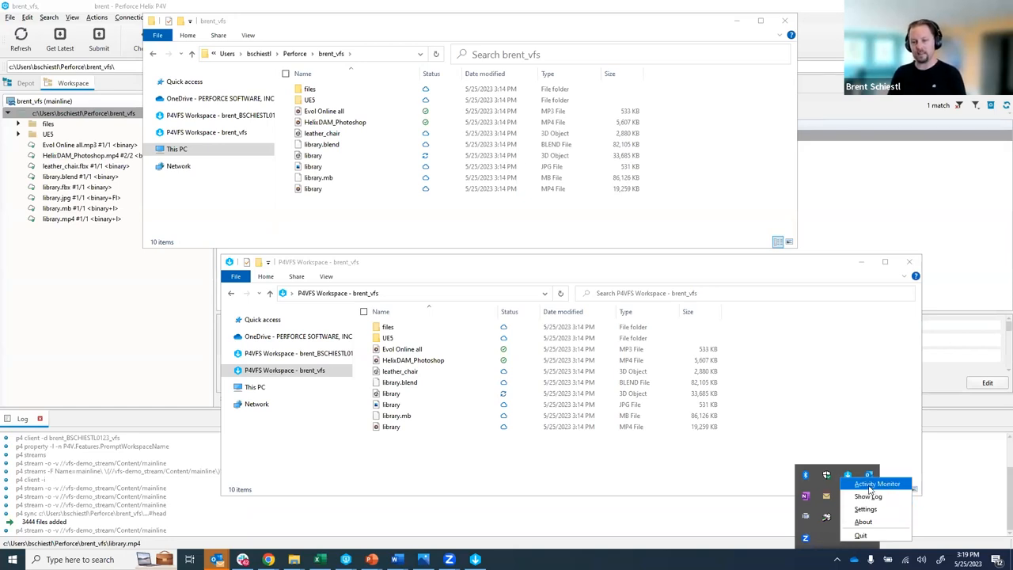
# Show the Download Monitor and clear its finished downloads.
pyautogui.click(877, 483)
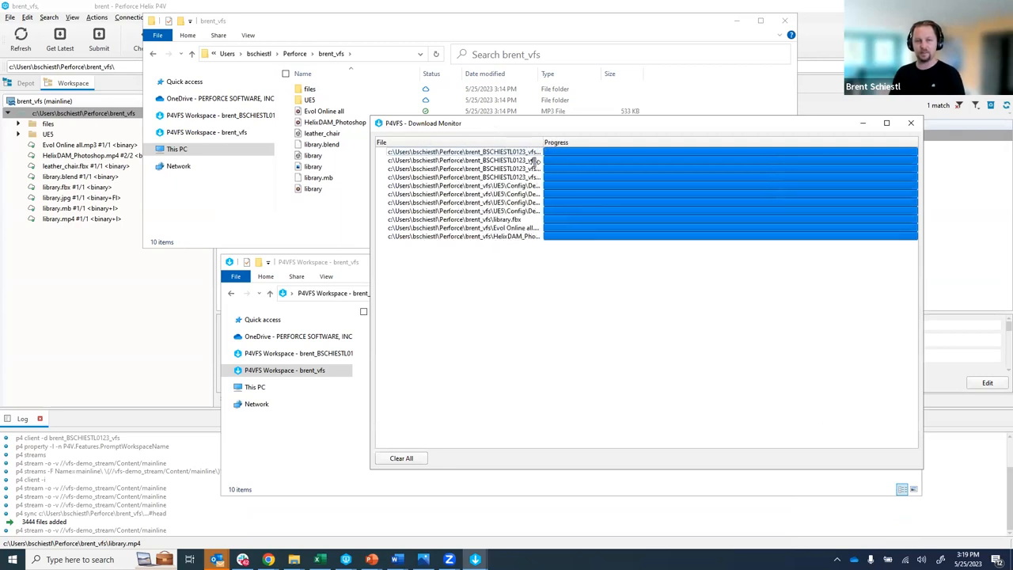
pyautogui.click(400, 457)
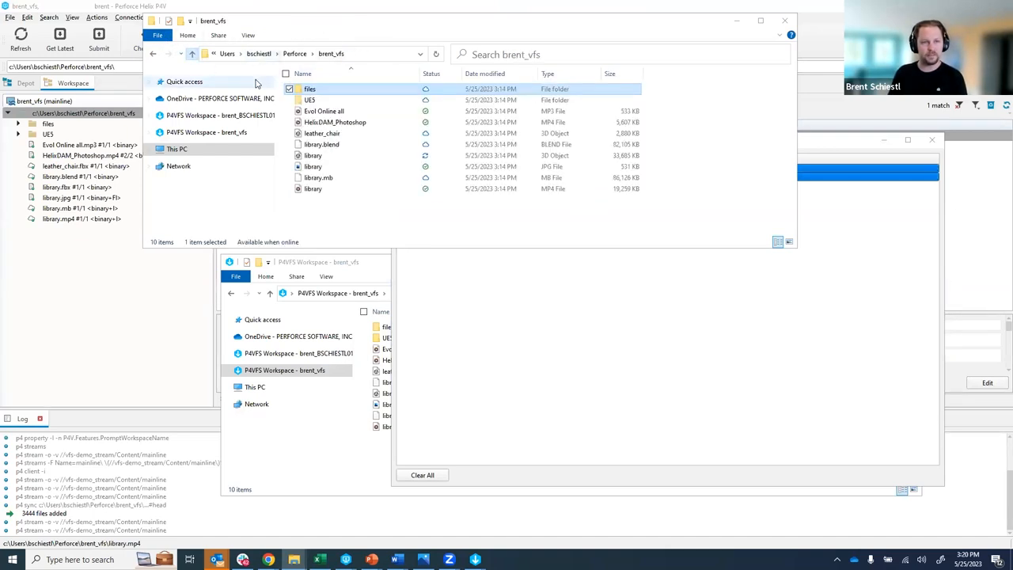
# Download the files folder's contents to this device, watch them complete, and close the monitor.
pyautogui.rightClick(310, 89)
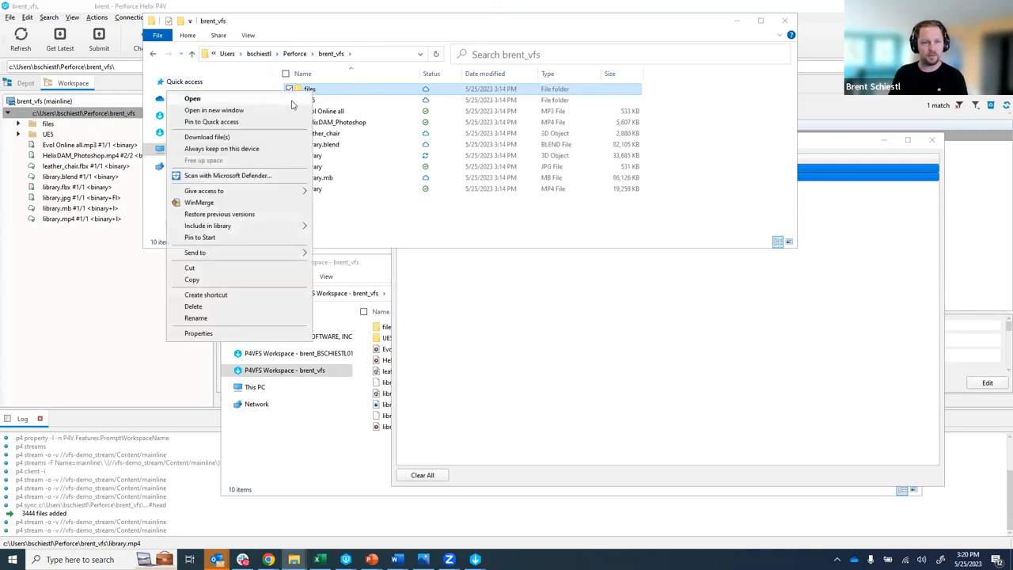
pyautogui.click(206, 136)
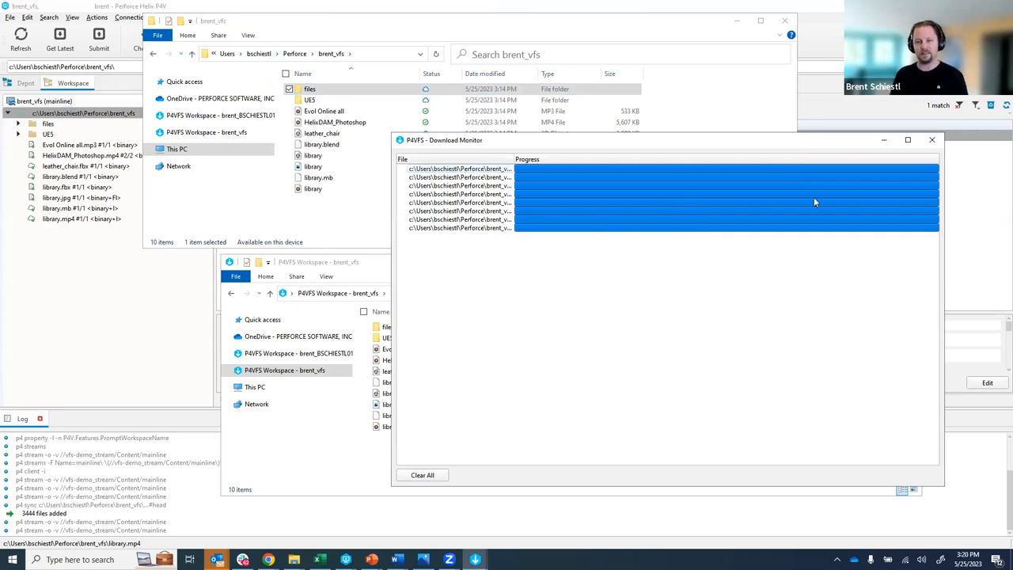
pyautogui.moveTo(630, 190)
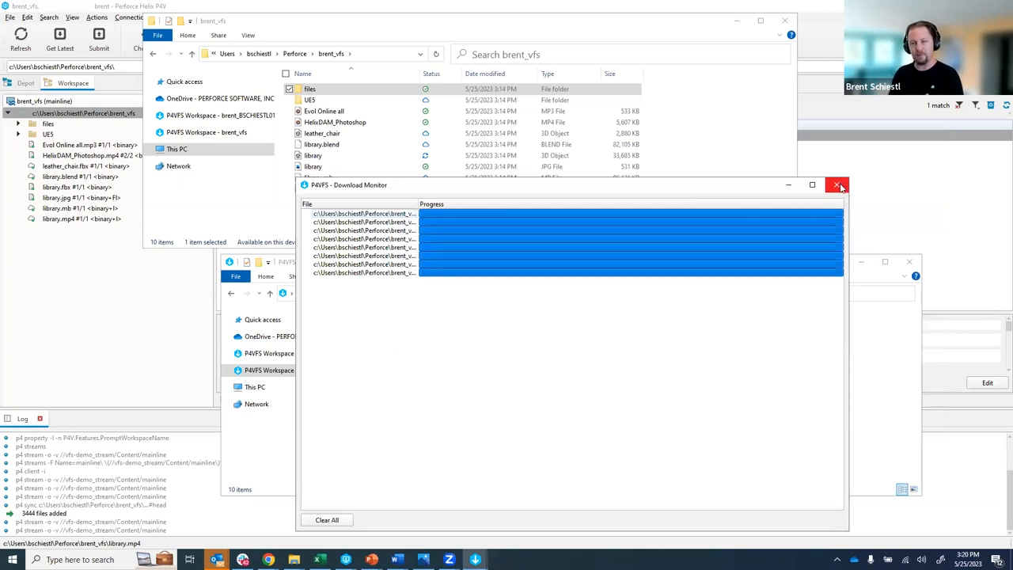
pyautogui.click(836, 183)
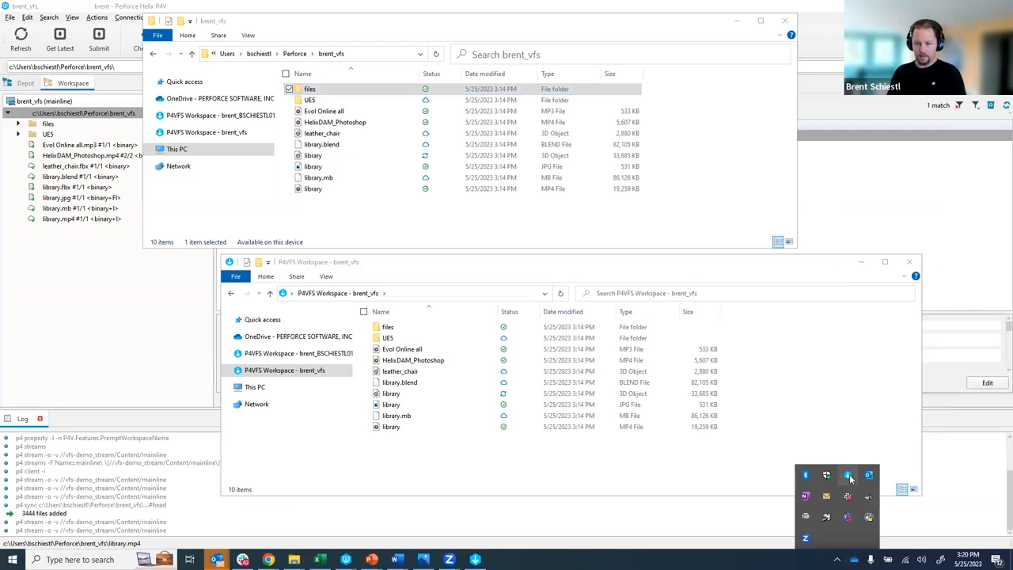
pyautogui.moveTo(864, 510)
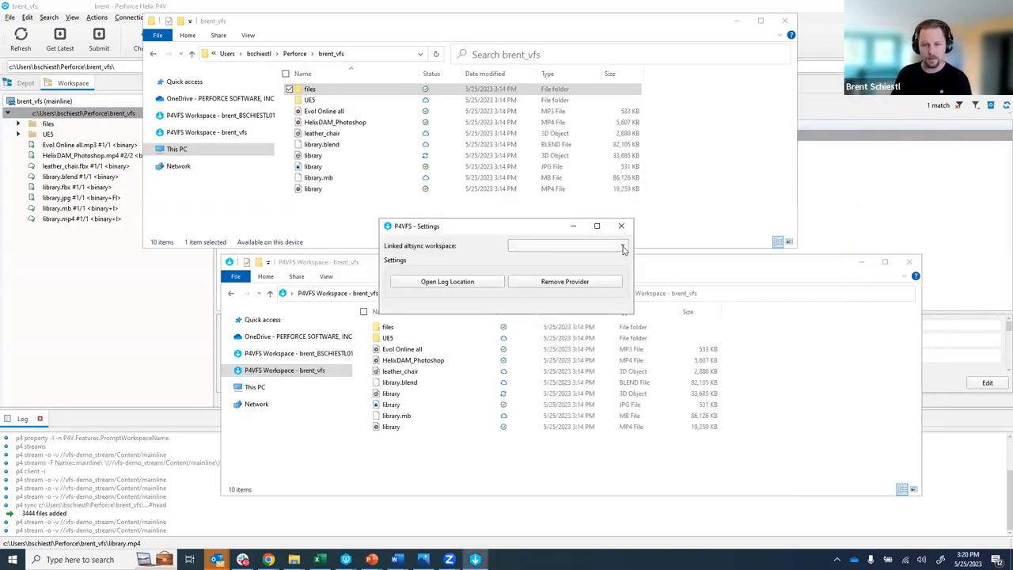
# Dismiss the empty Settings window and reopen Settings showing brent_vfs as linked workspace.
pyautogui.click(620, 225)
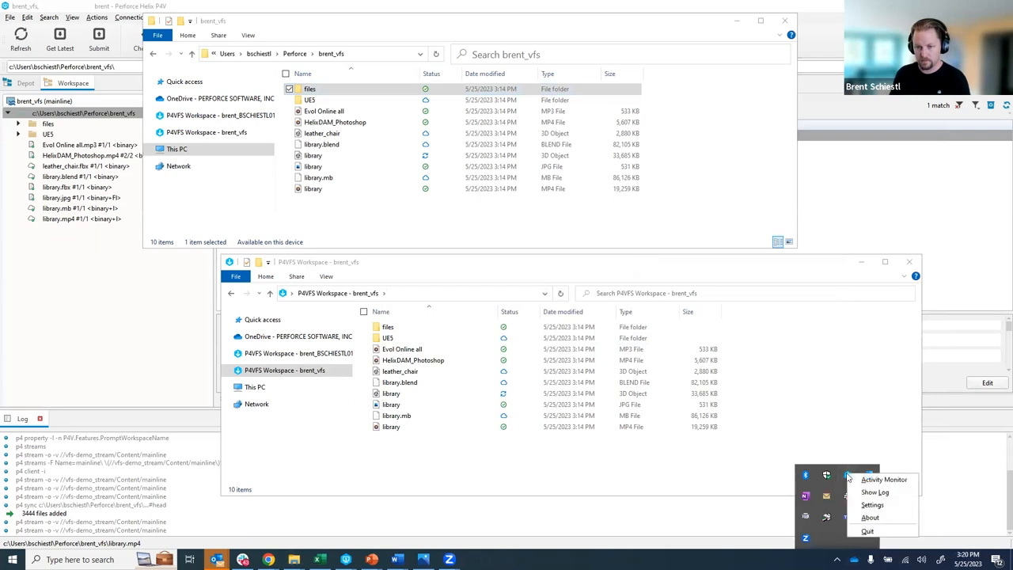
pyautogui.click(871, 504)
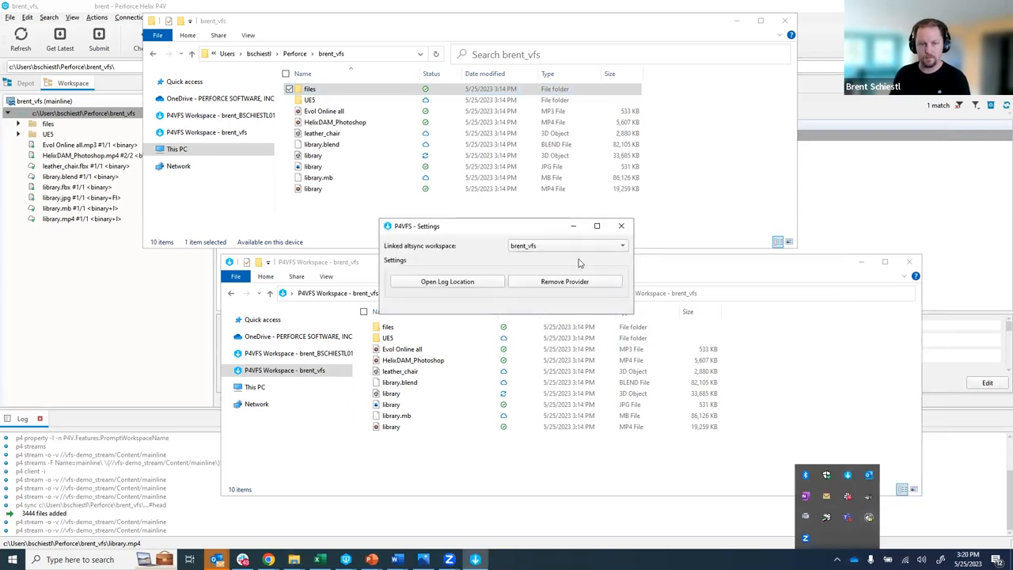